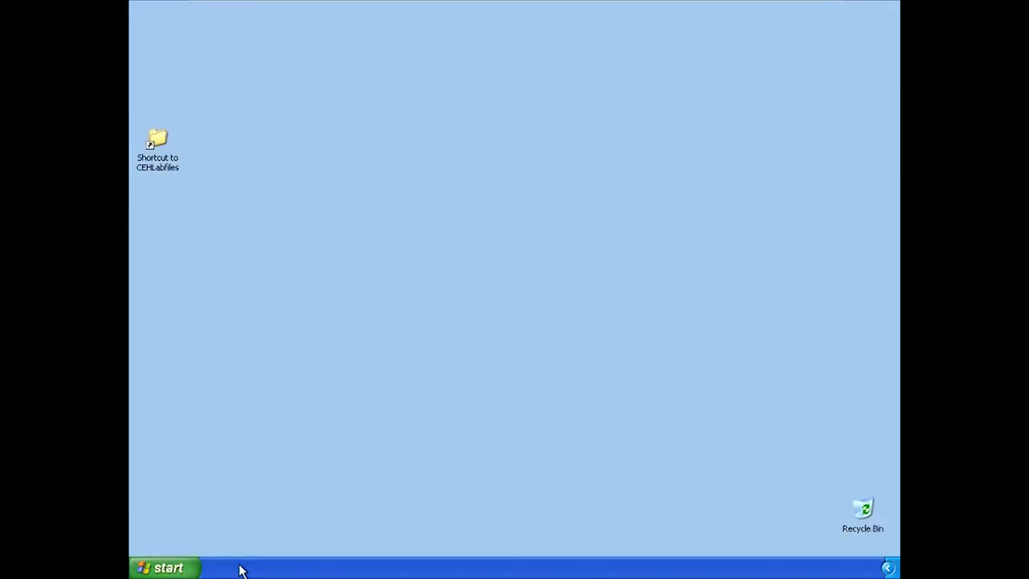
# Open the Start menu and expand All Programs, showing Accessories, Games and Startup
pyautogui.click(166, 567)
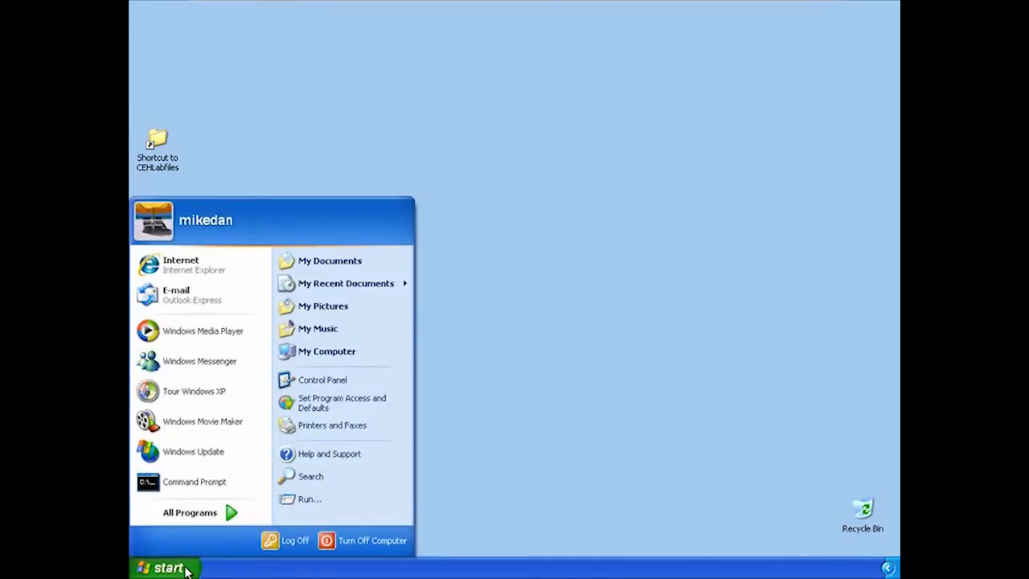
pyautogui.moveTo(232, 521)
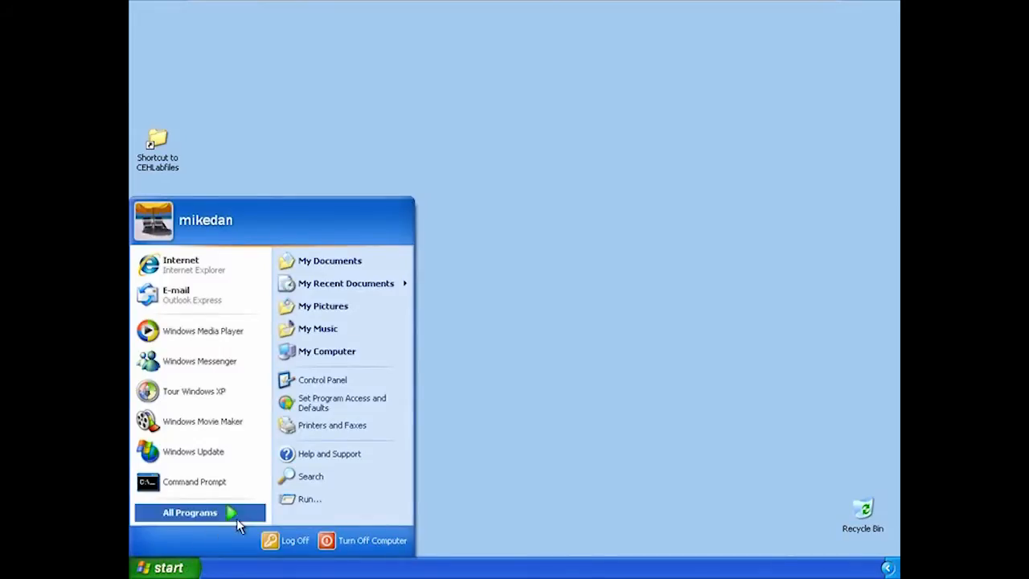
pyautogui.click(191, 512)
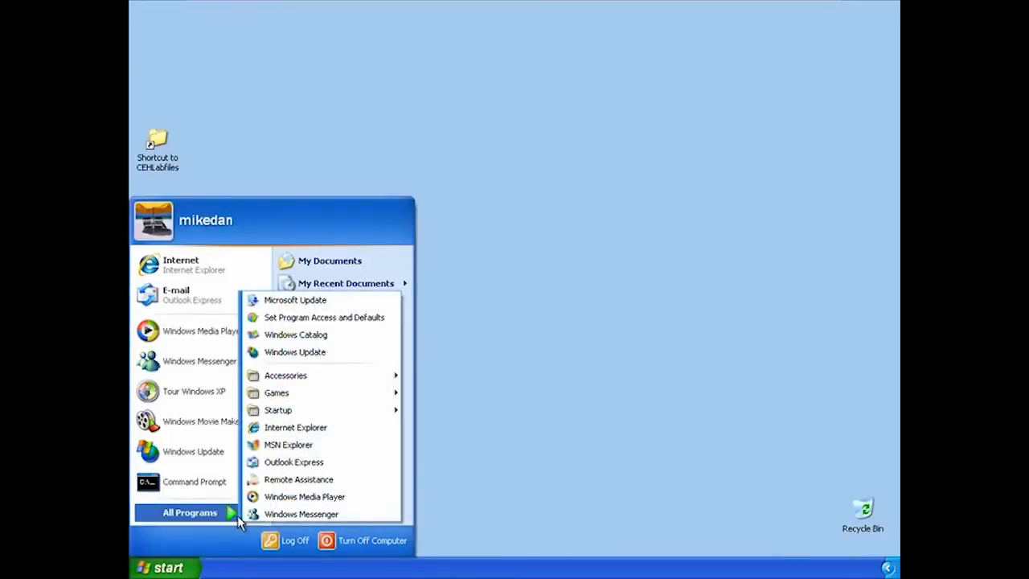
pyautogui.moveTo(232, 548)
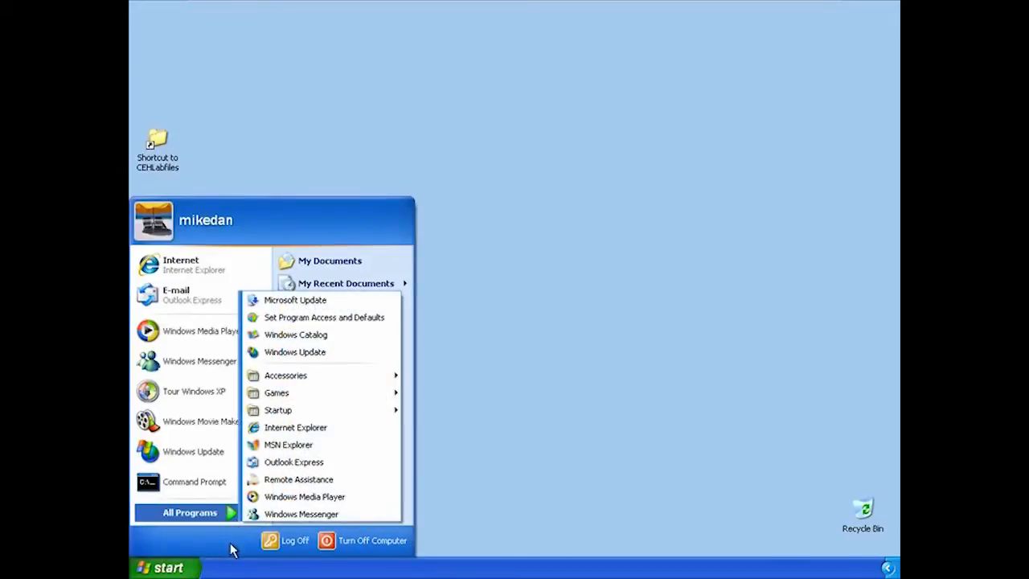
pyautogui.moveTo(329, 501)
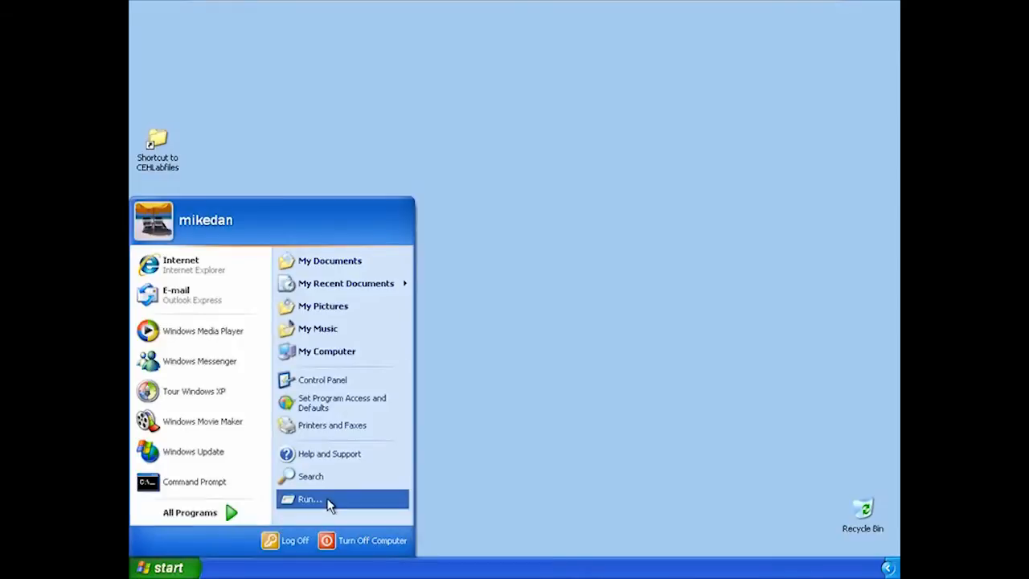
# Launch Command Prompt via Run, start Notepad from it, then close Notepad
pyautogui.click(308, 499)
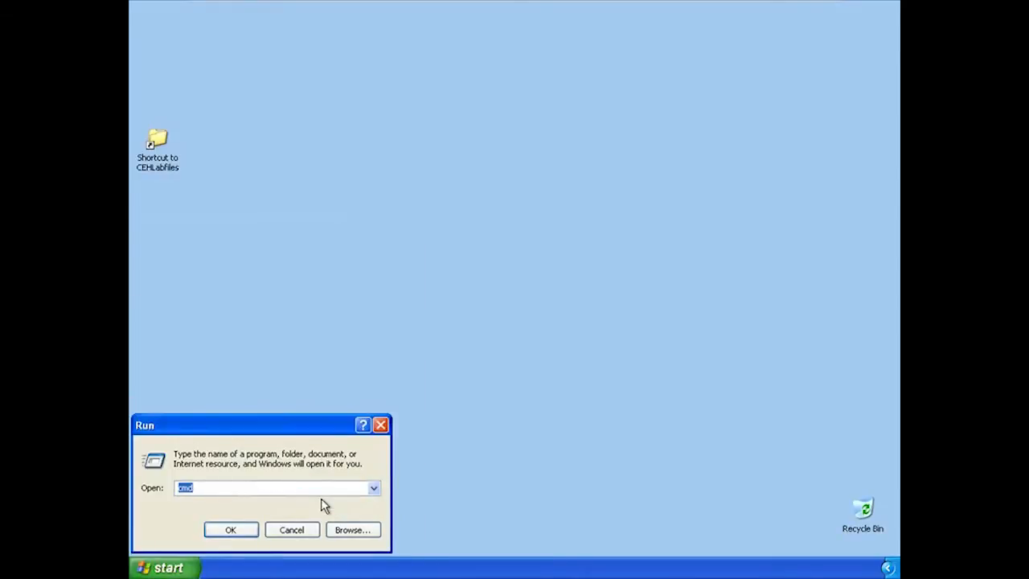
pyautogui.click(231, 530)
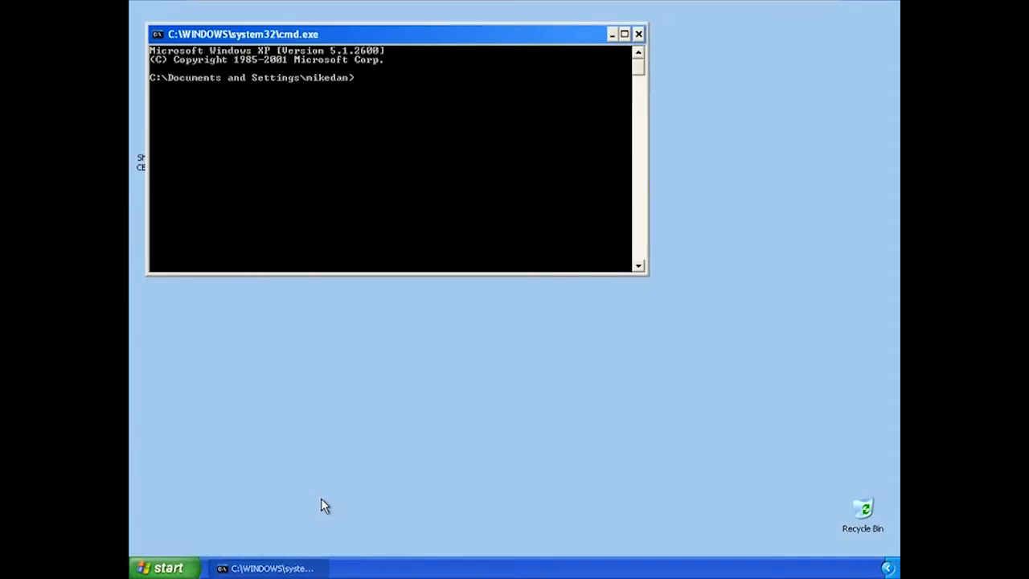
pyautogui.write('start n')
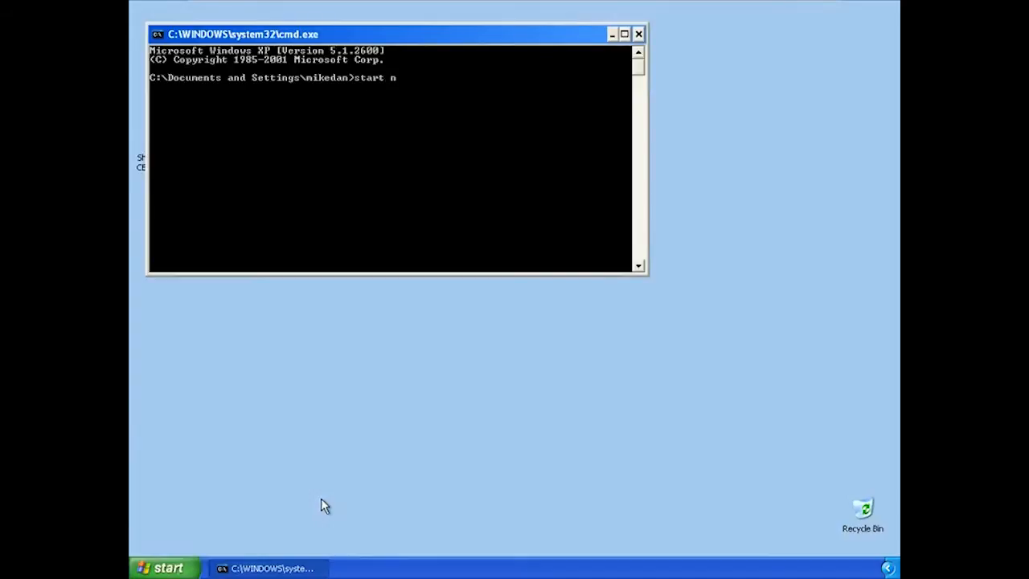
pyautogui.press('enter')
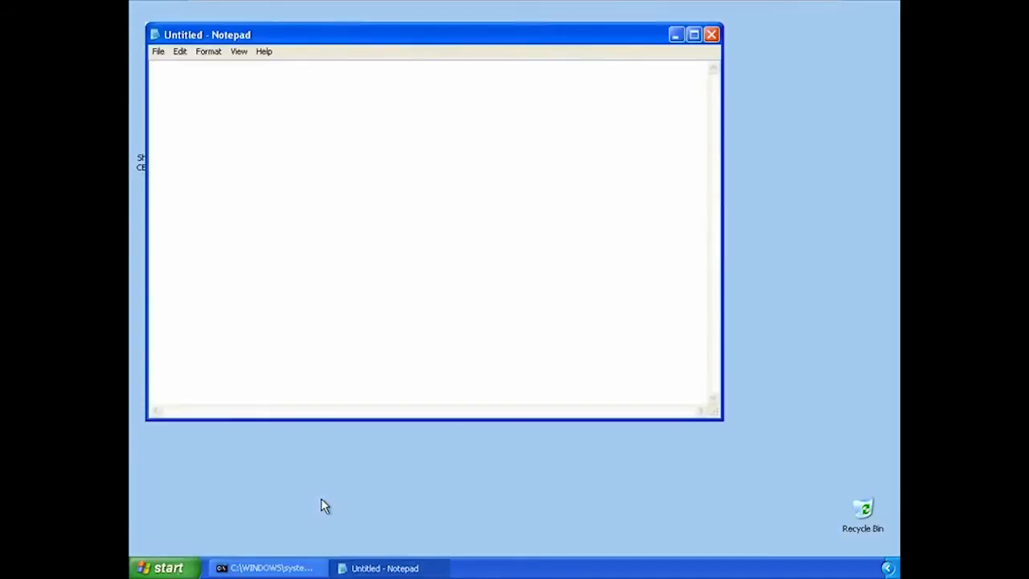
pyautogui.click(265, 567)
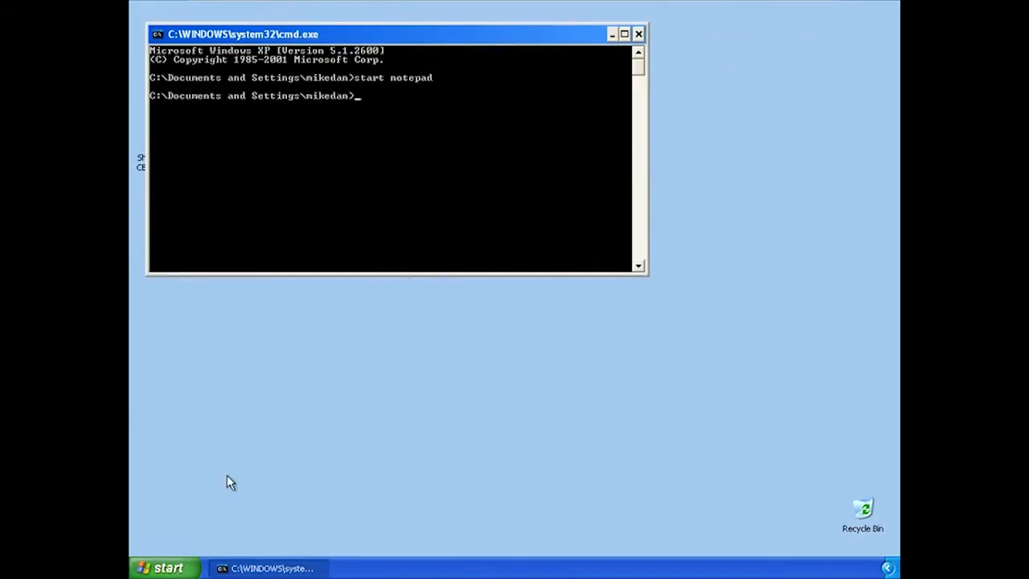
pyautogui.click(165, 566)
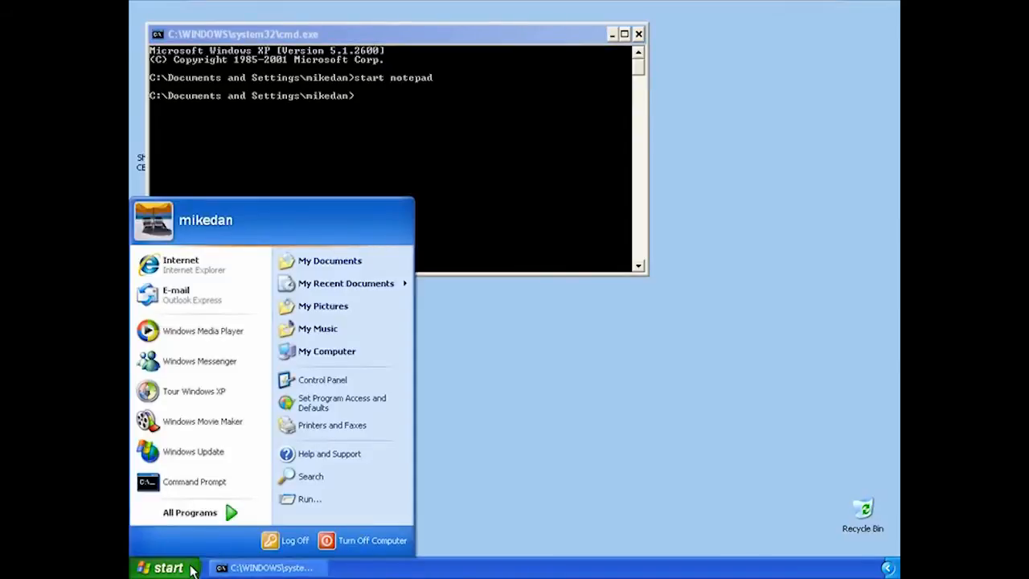
pyautogui.moveTo(211, 430)
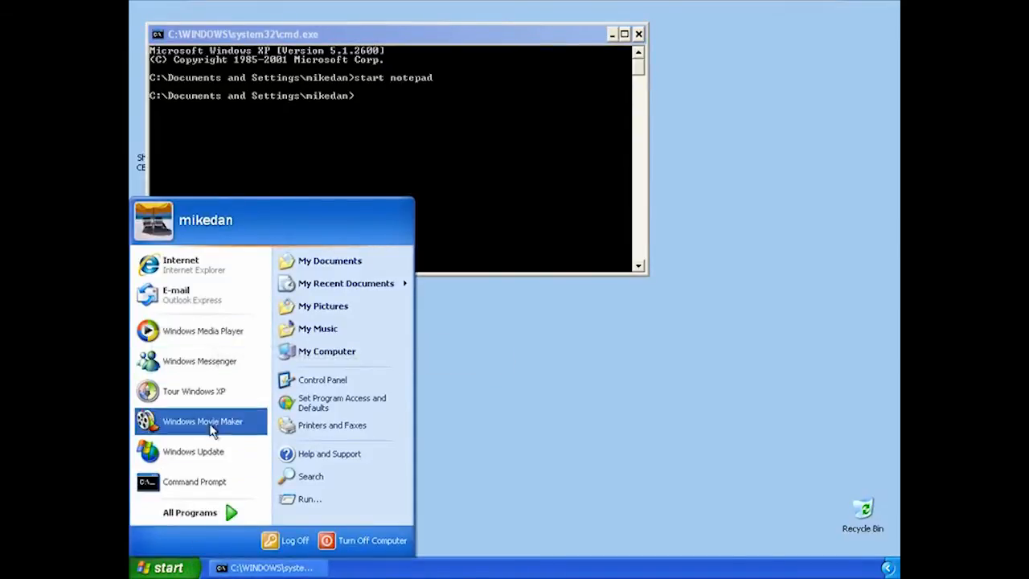
pyautogui.moveTo(221, 330)
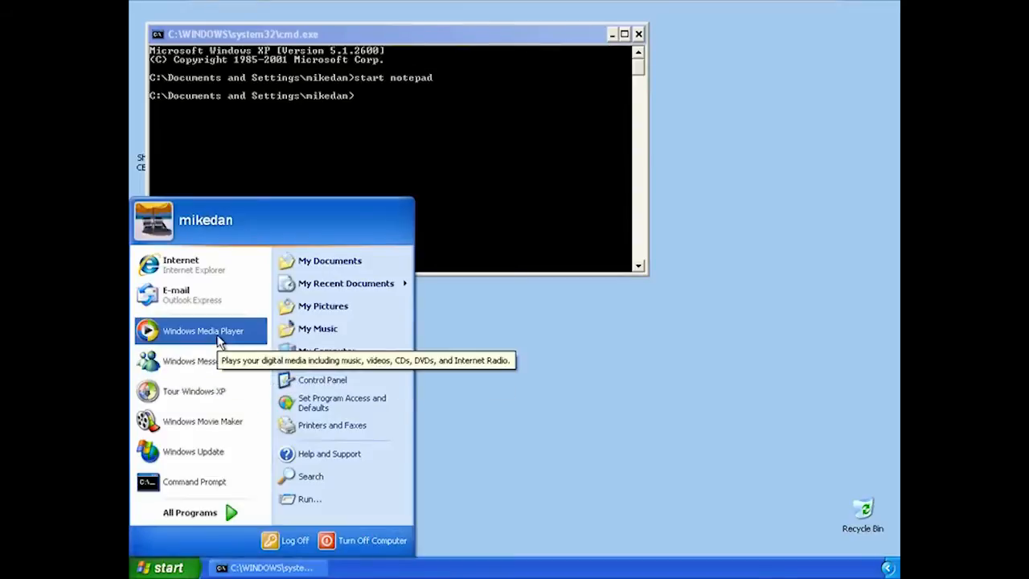
pyautogui.moveTo(199, 541)
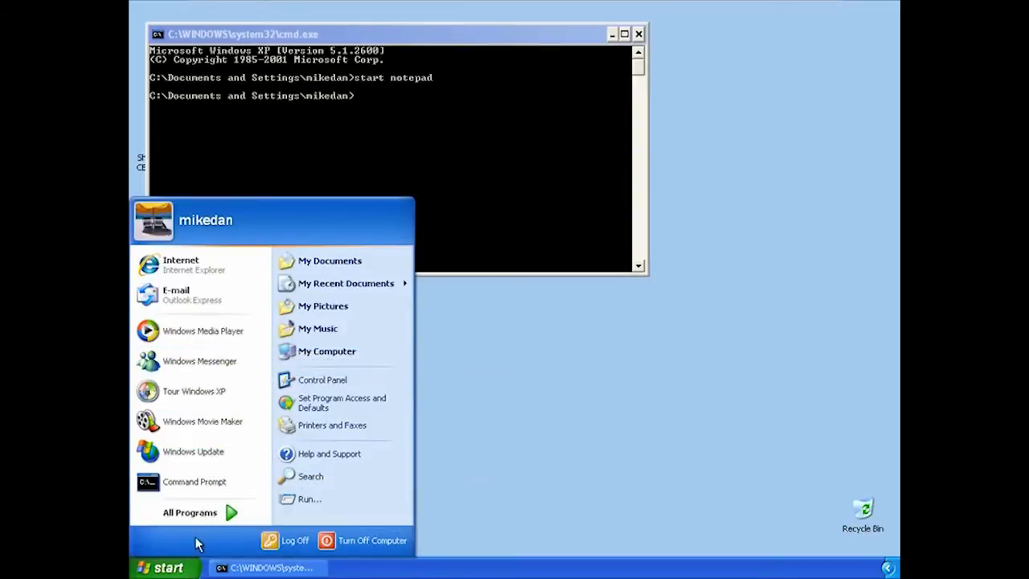
pyautogui.moveTo(187, 546)
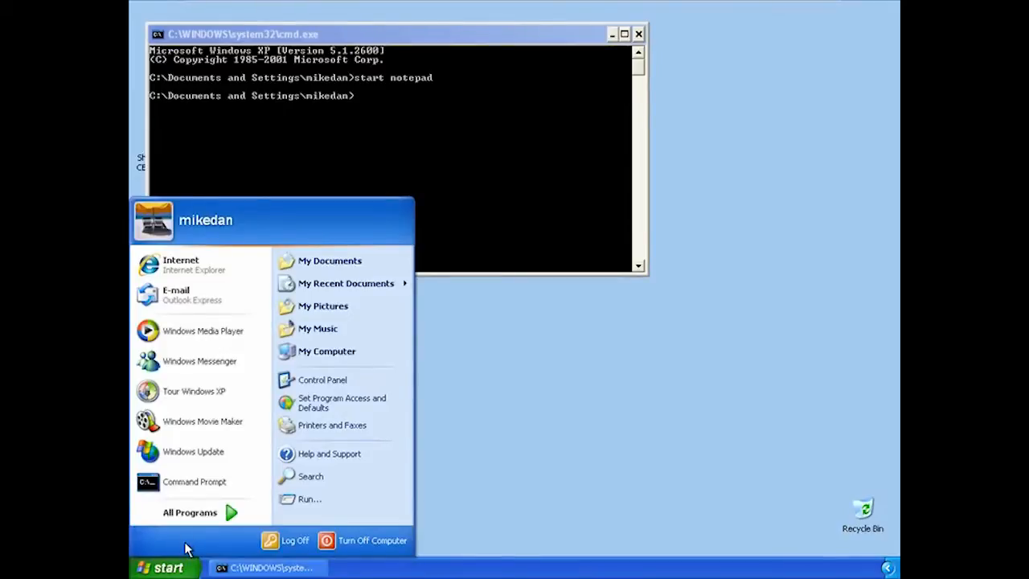
pyautogui.moveTo(194, 482)
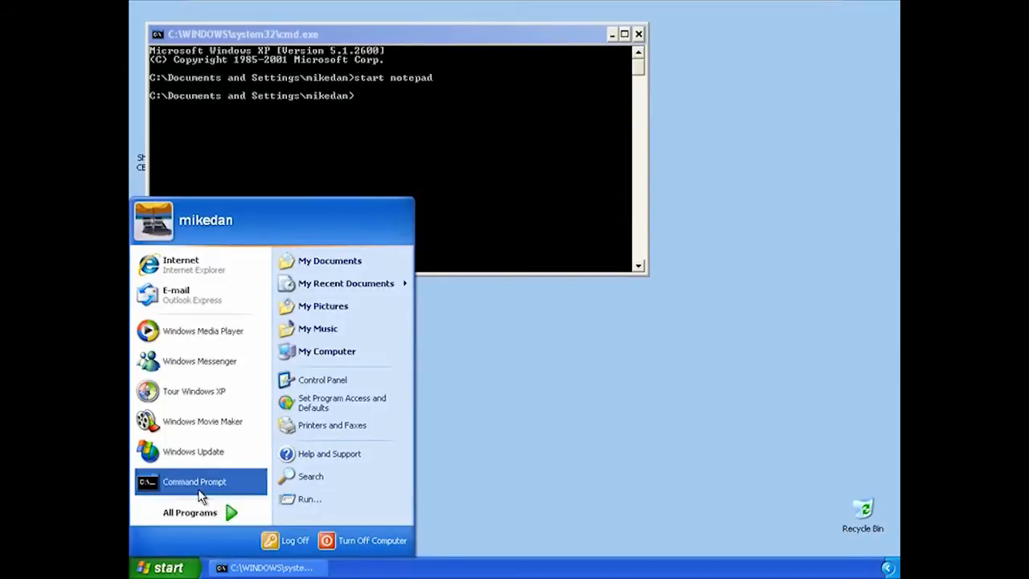
pyautogui.moveTo(199, 550)
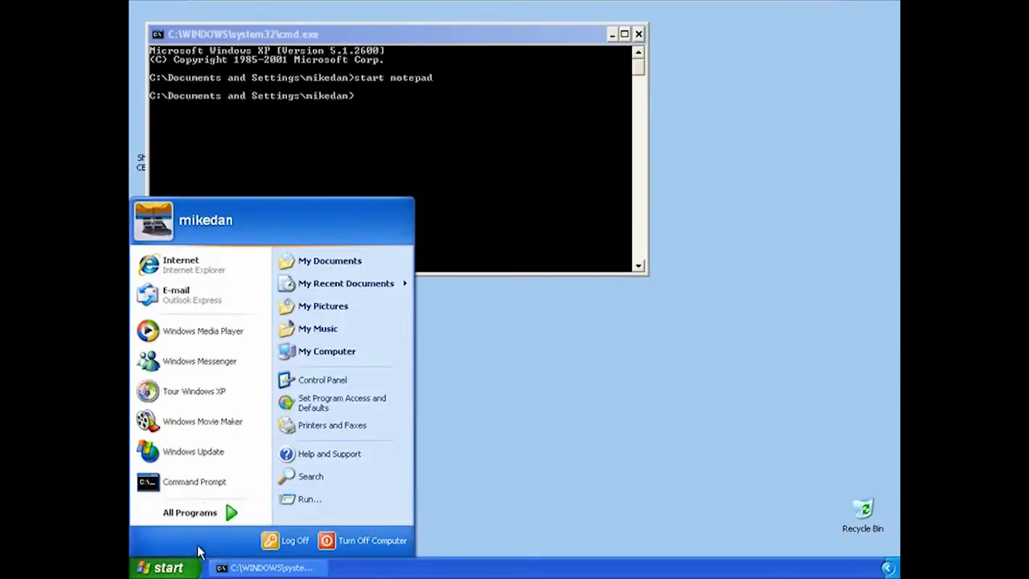
pyautogui.moveTo(189, 564)
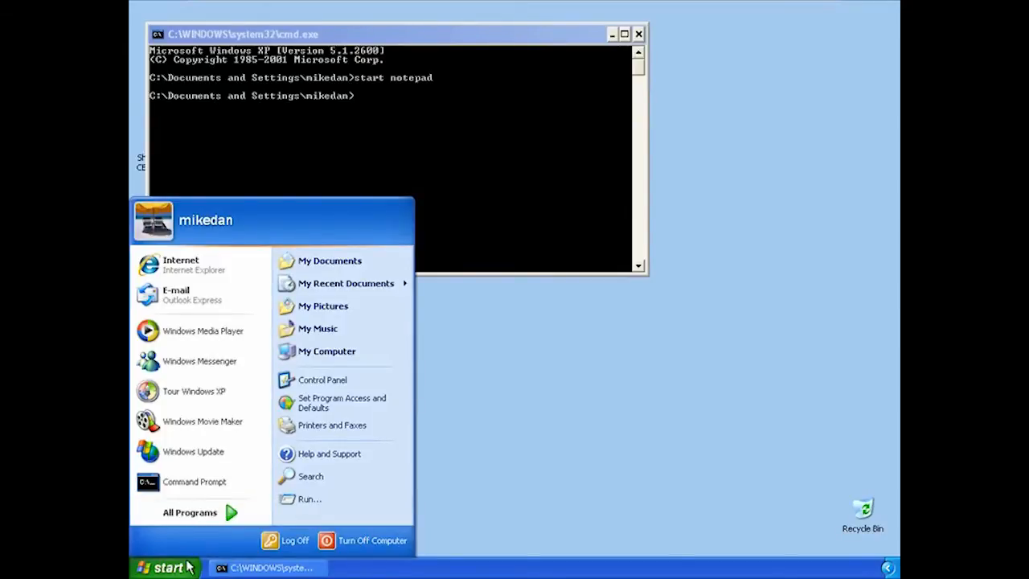
pyautogui.click(166, 564)
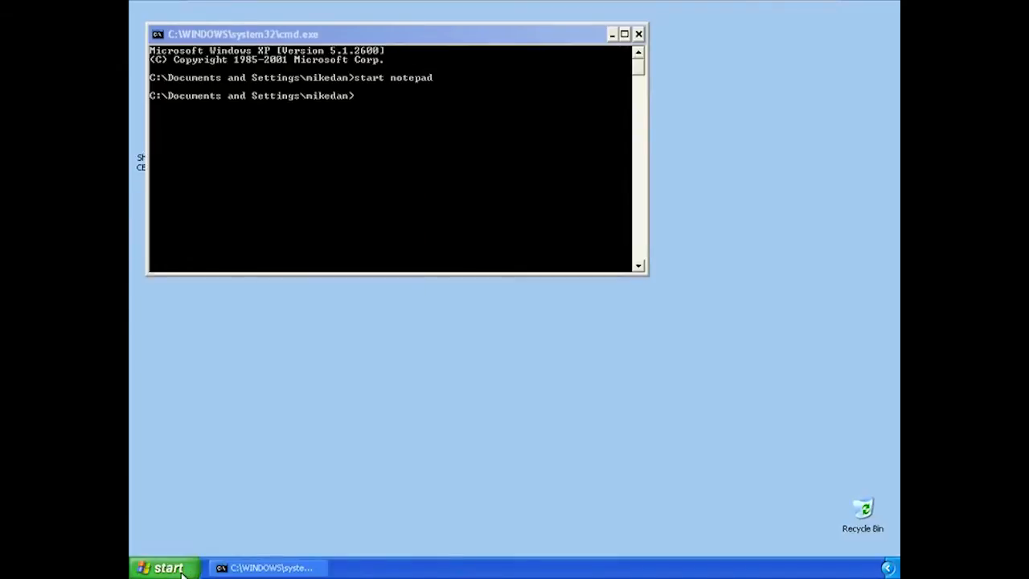
# Open Taskbar and Start Menu Properties and Customize Start Menu, then cancel without changes
pyautogui.rightClick(168, 567)
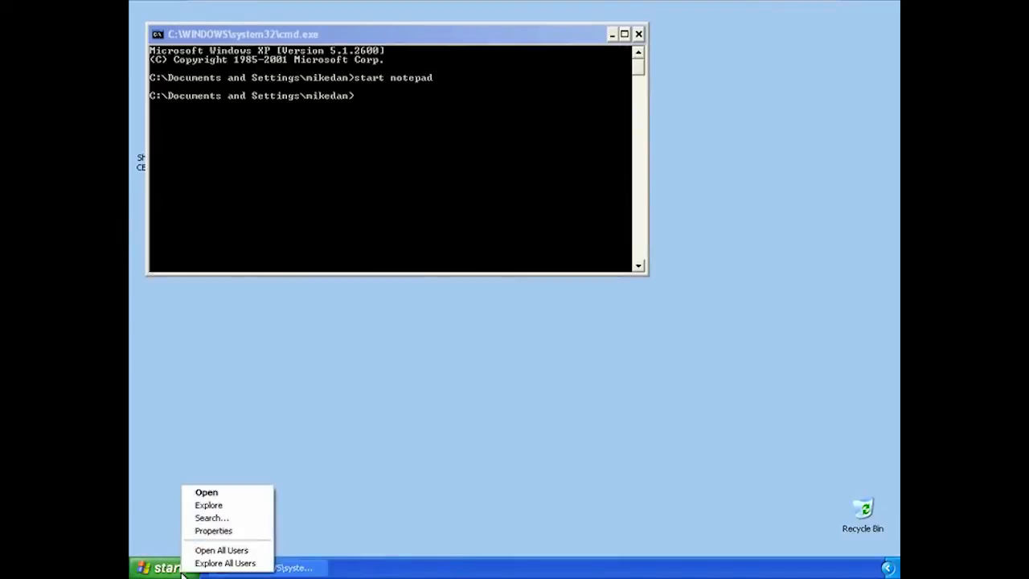
pyautogui.click(214, 530)
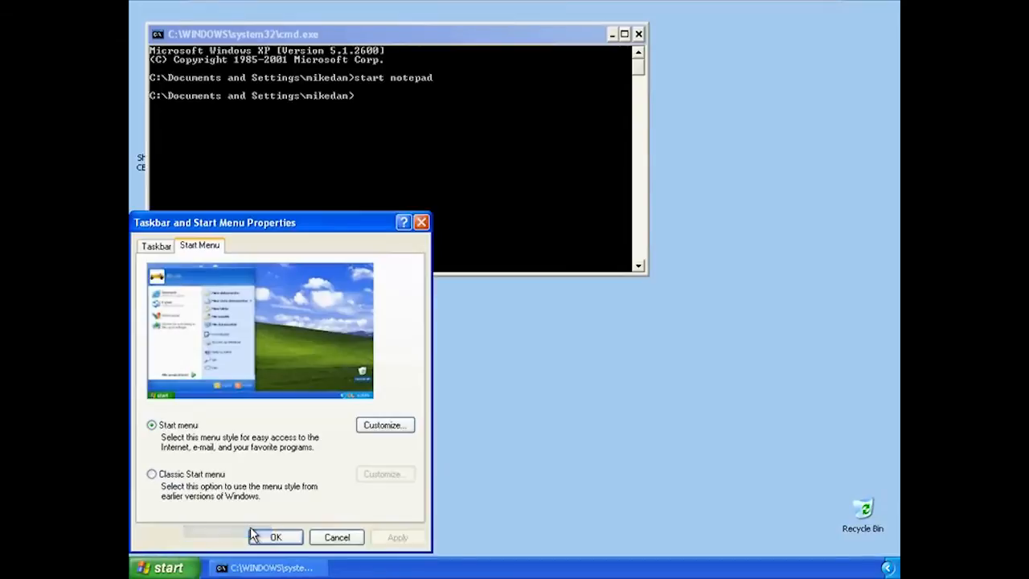
pyautogui.moveTo(405, 430)
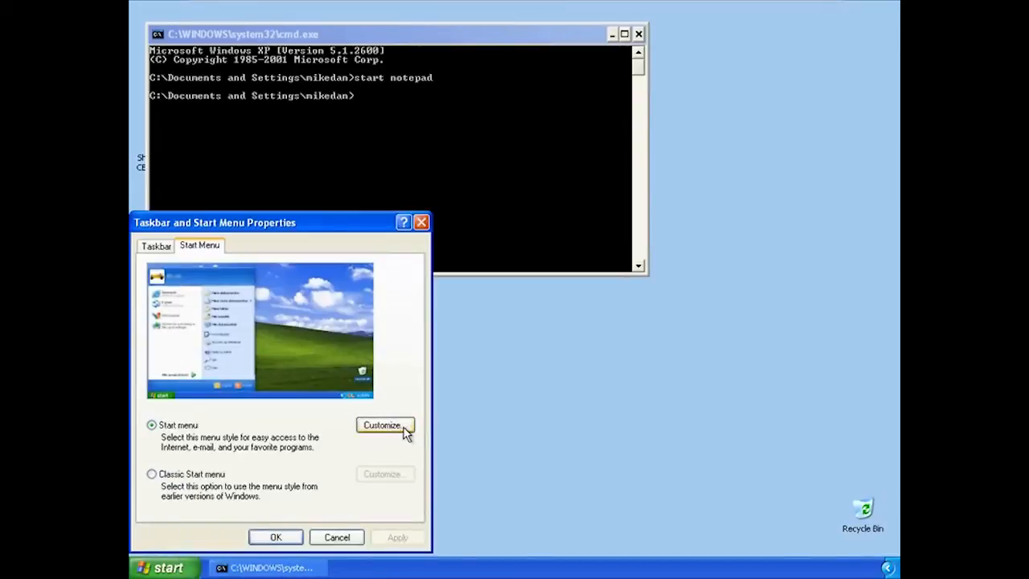
pyautogui.click(384, 425)
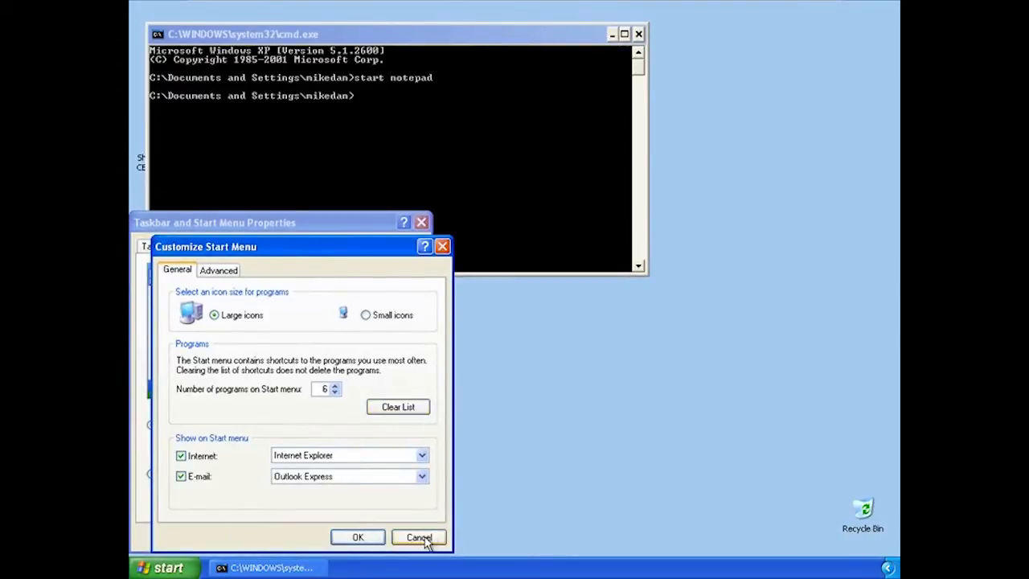
pyautogui.click(418, 536)
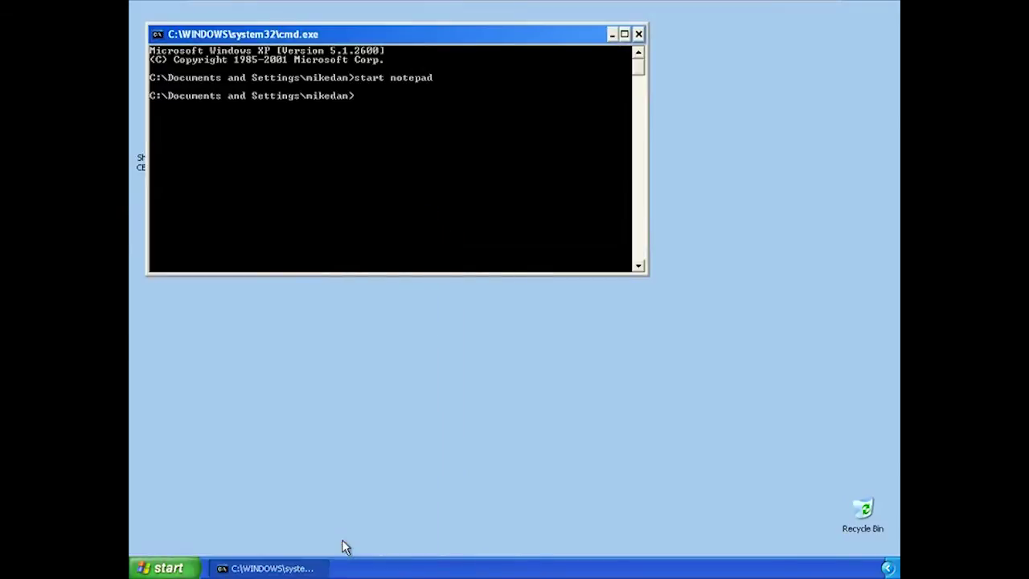
pyautogui.moveTo(276, 427)
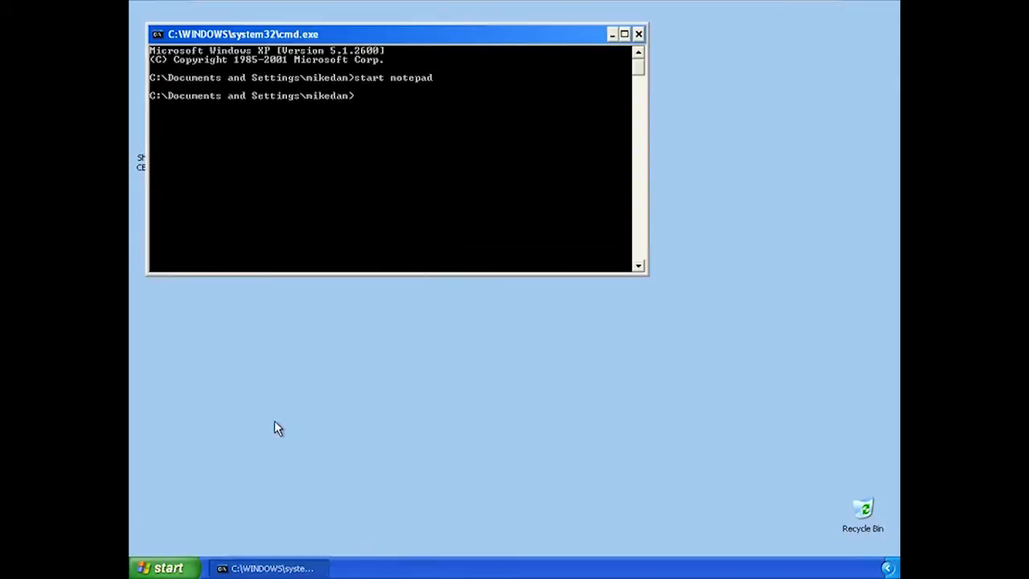
pyautogui.moveTo(186, 555)
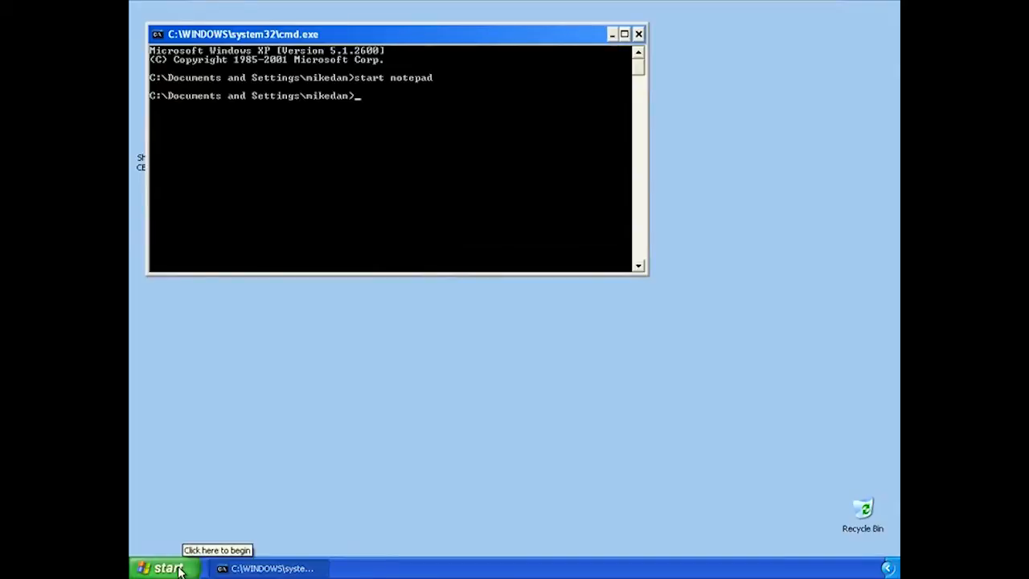
# Launch mmc from the Start menu's Run to get a blank Console1 window
pyautogui.click(165, 567)
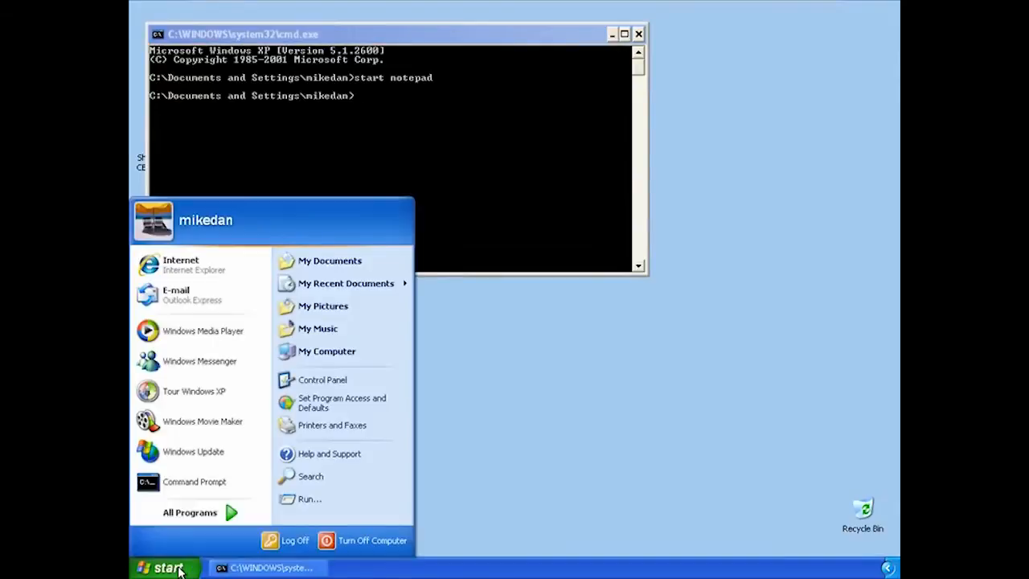
pyautogui.click(308, 499)
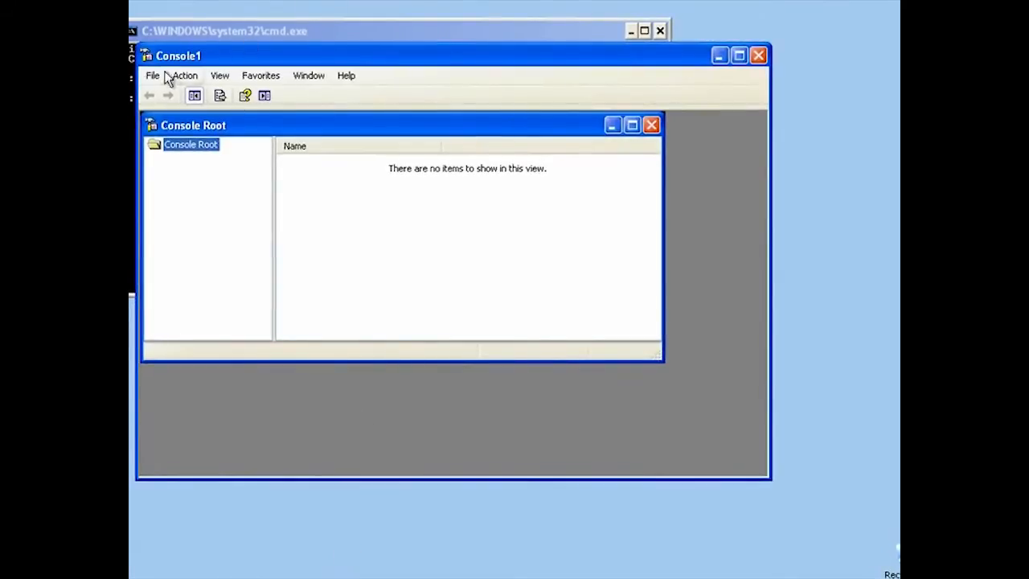
# Add the Event Viewer snap-in for the local computer and display its Application log
pyautogui.click(158, 75)
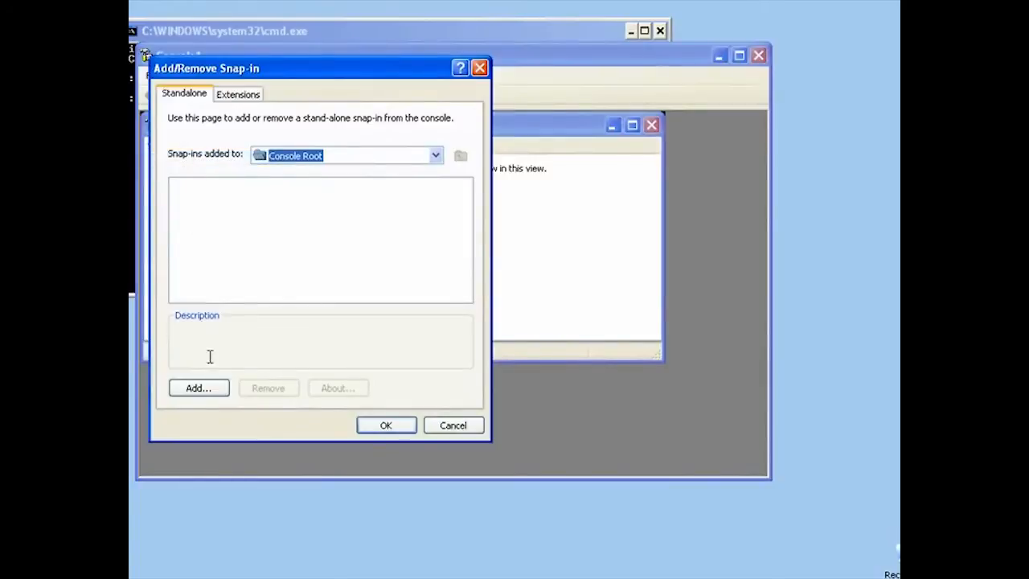
pyautogui.click(198, 387)
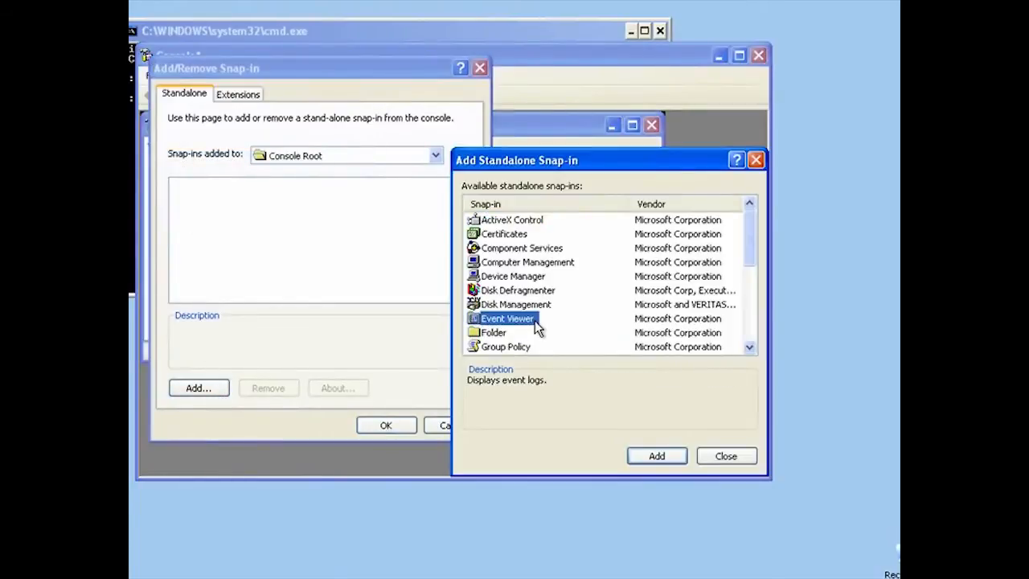
pyautogui.click(656, 455)
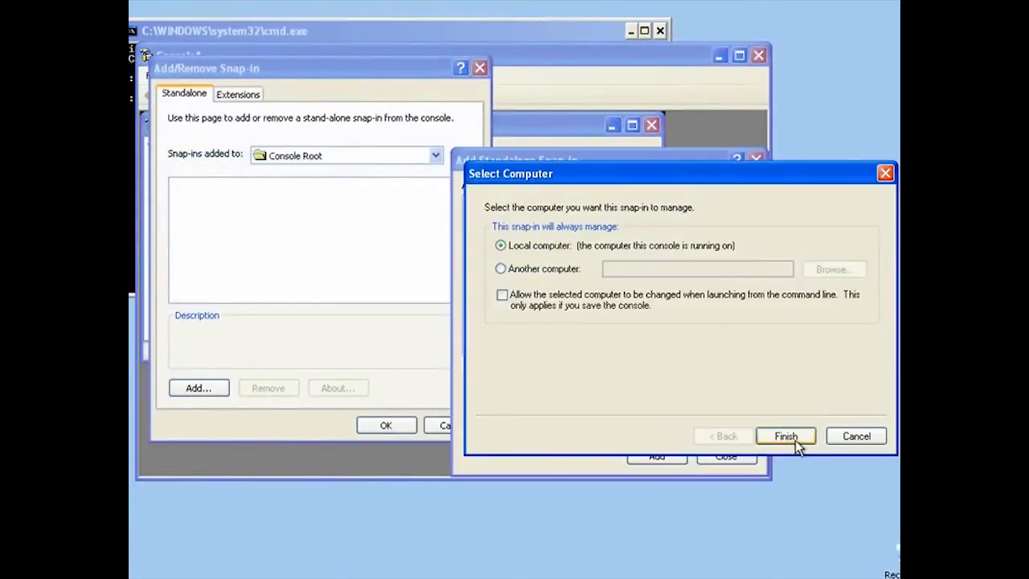
pyautogui.click(785, 435)
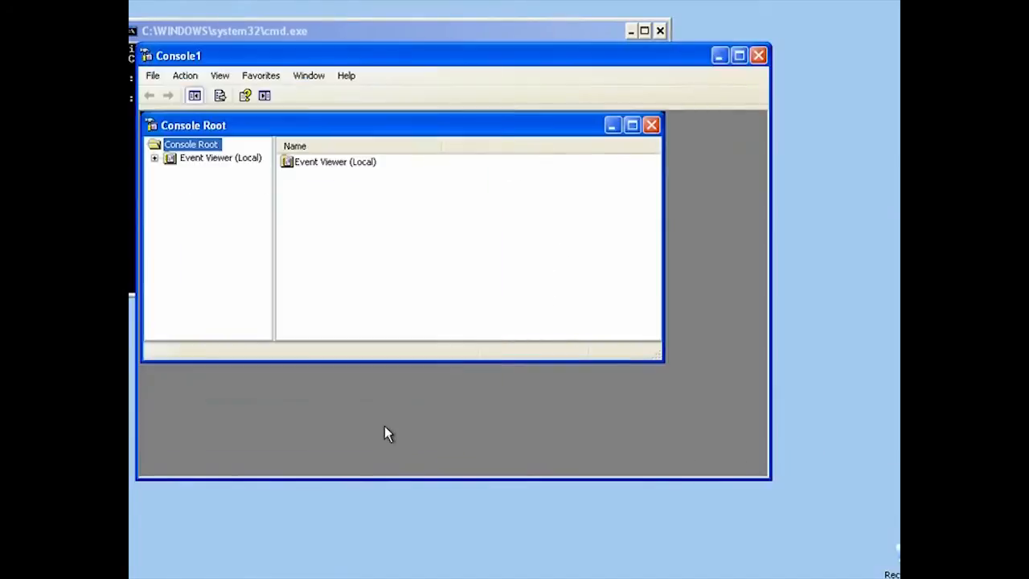
pyautogui.click(153, 158)
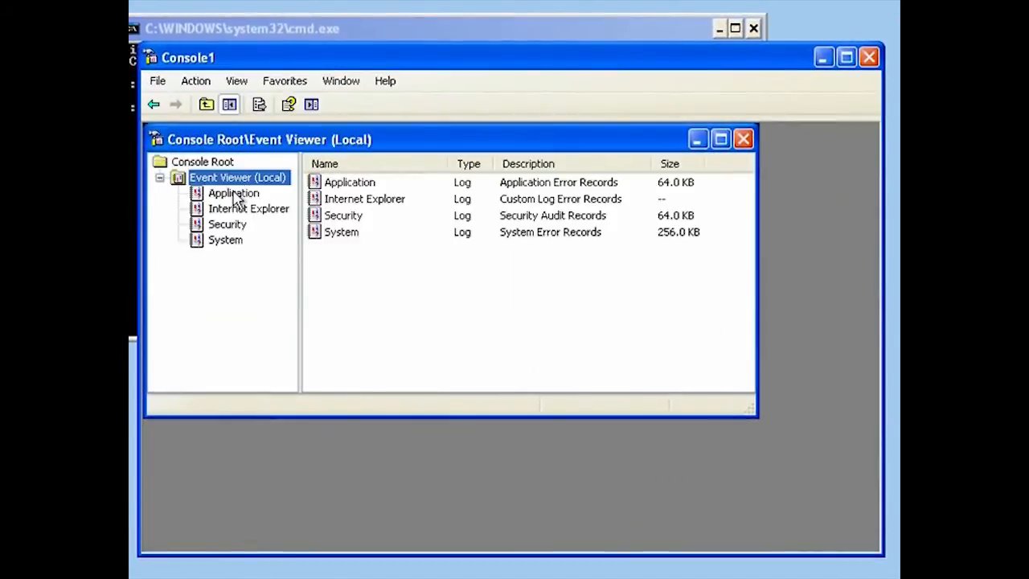
pyautogui.click(233, 193)
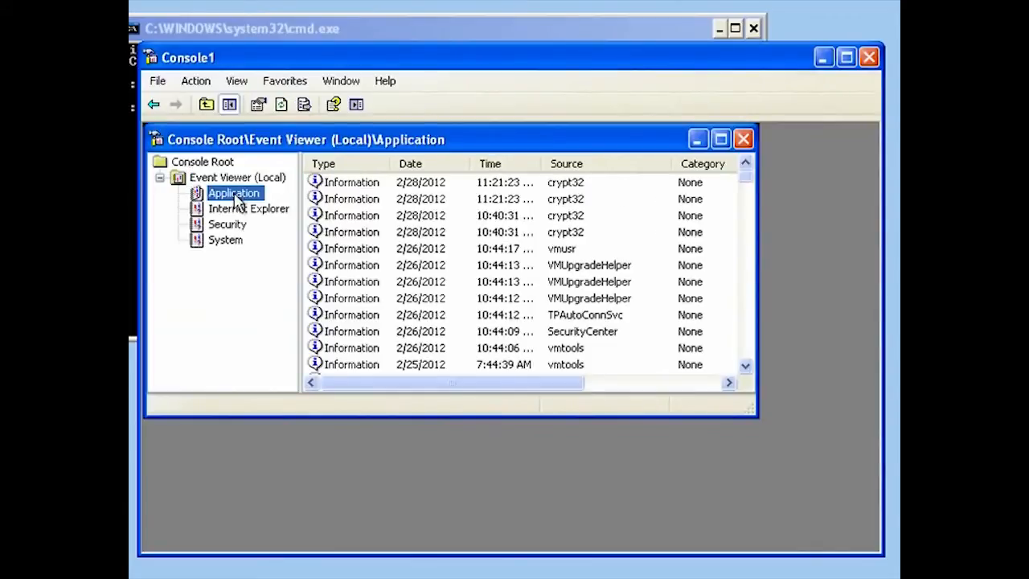
# Clear all events from the Application log, choosing not to save a copy
pyautogui.rightClick(233, 193)
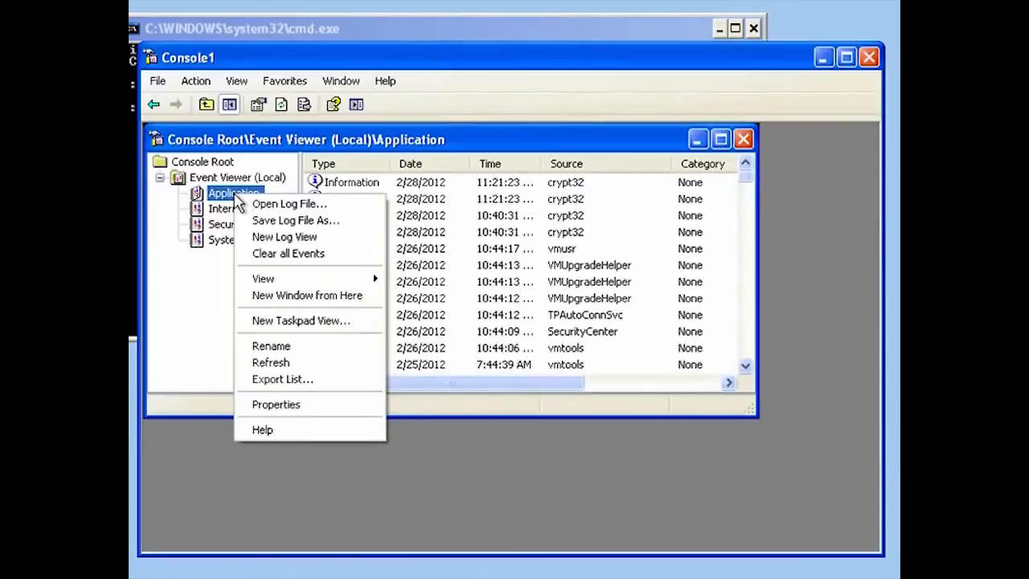
pyautogui.moveTo(288, 253)
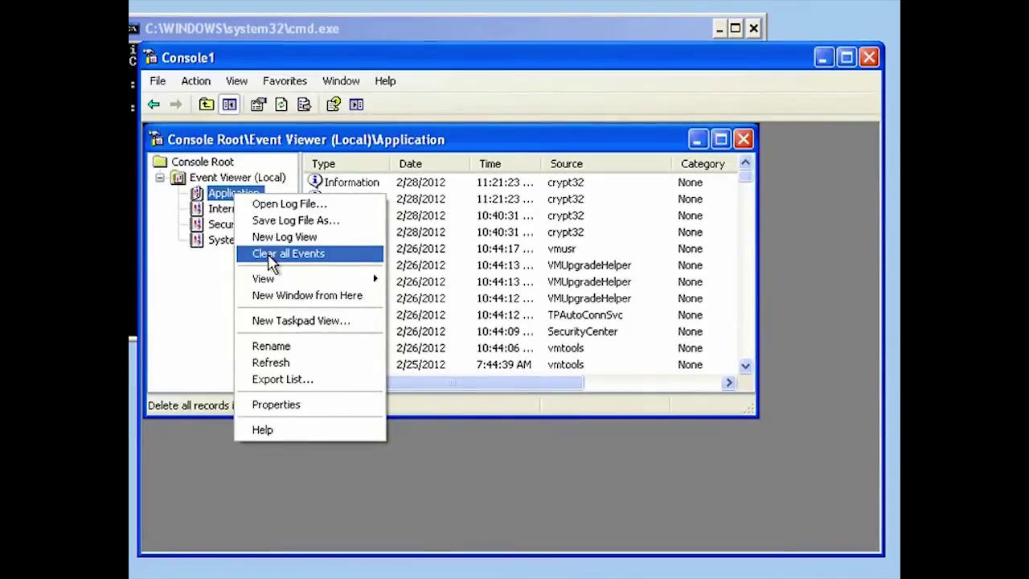
pyautogui.click(287, 253)
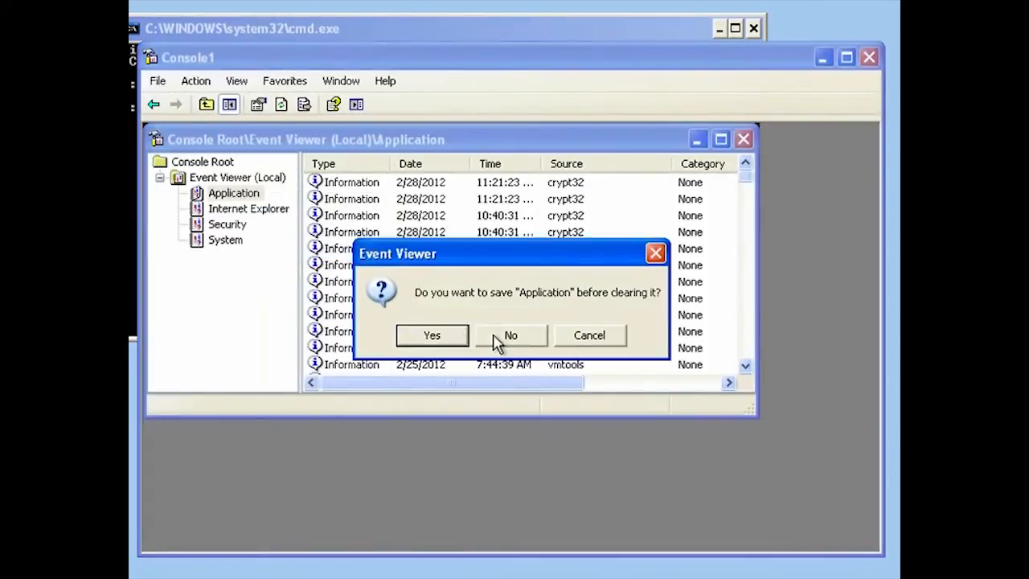
pyautogui.click(511, 335)
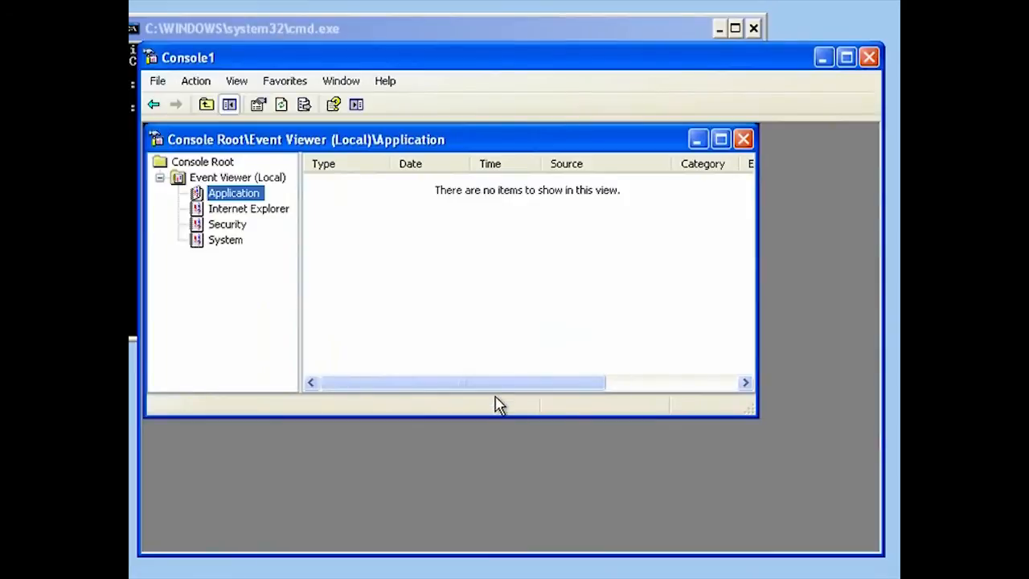
pyautogui.moveTo(241, 223)
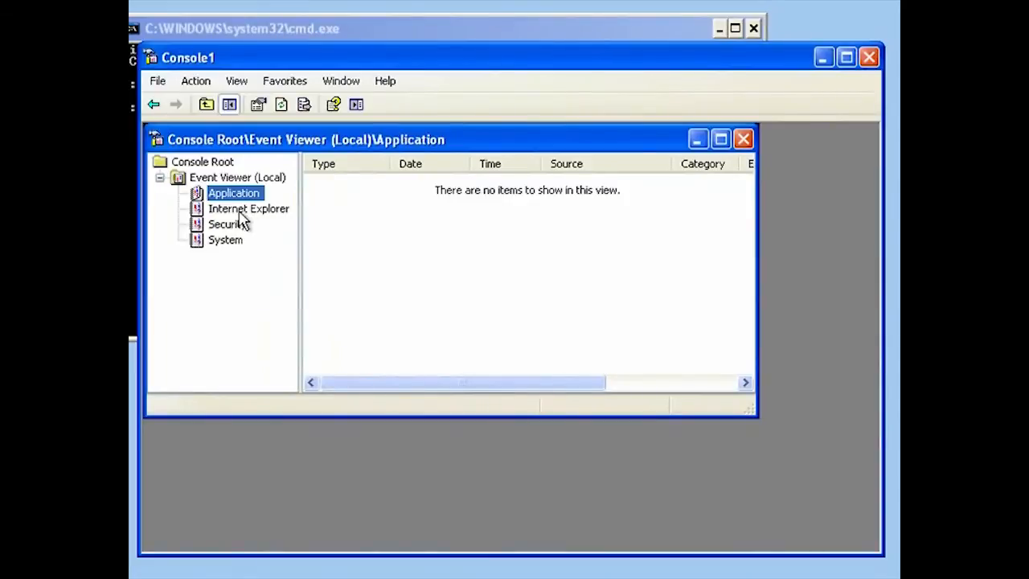
pyautogui.moveTo(228, 324)
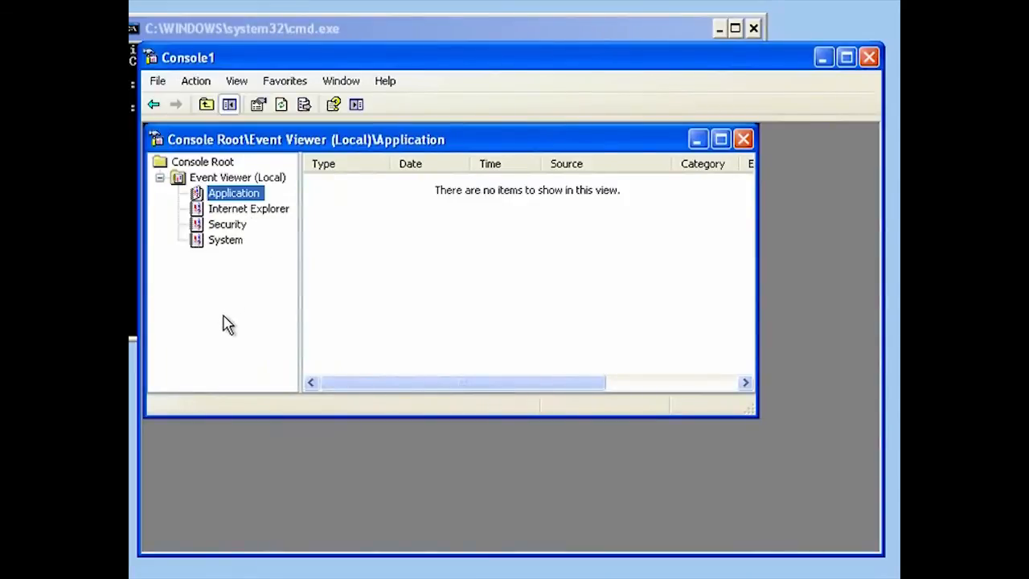
pyautogui.moveTo(468, 408)
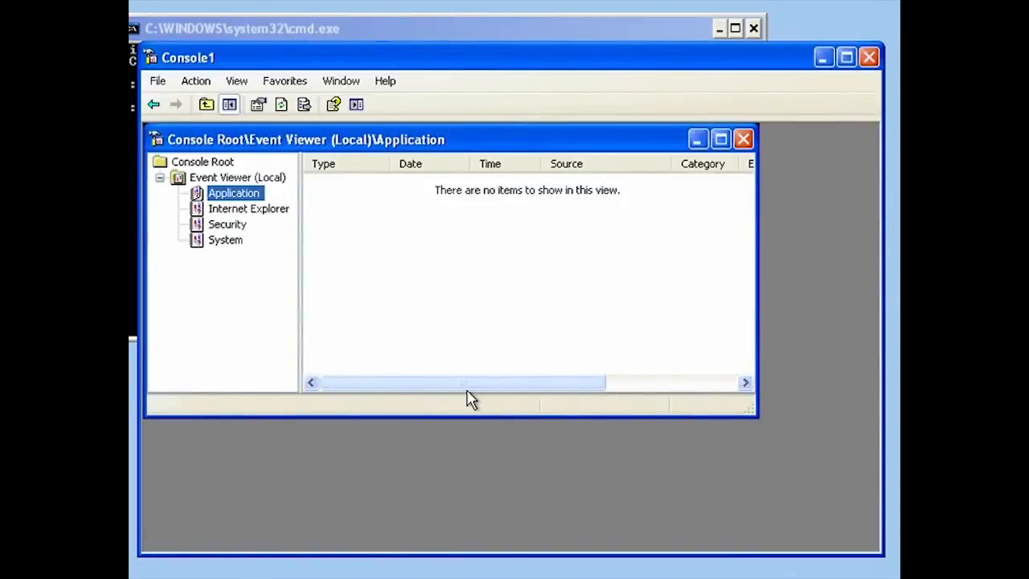
pyautogui.moveTo(872, 352)
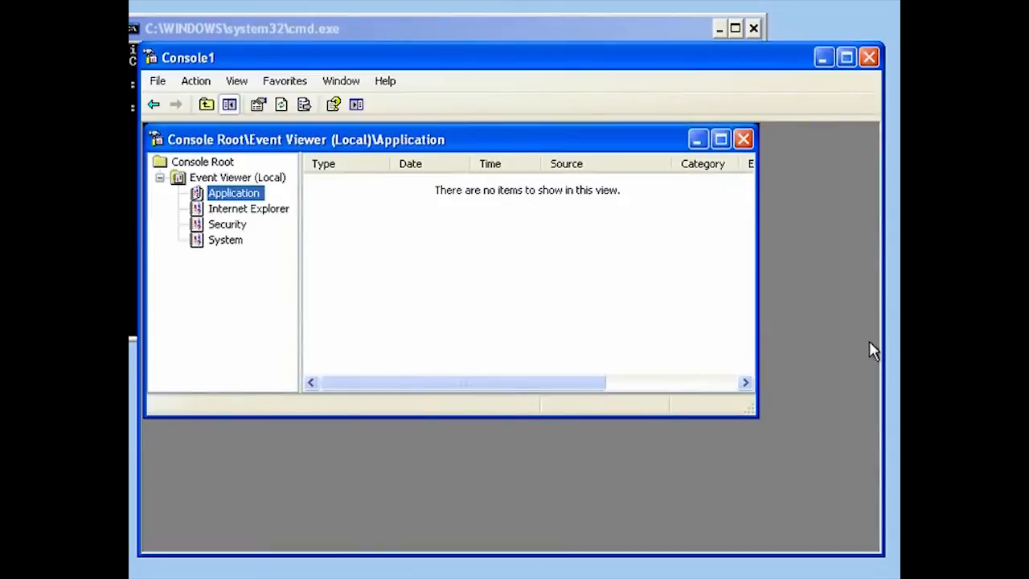
pyautogui.moveTo(856, 332)
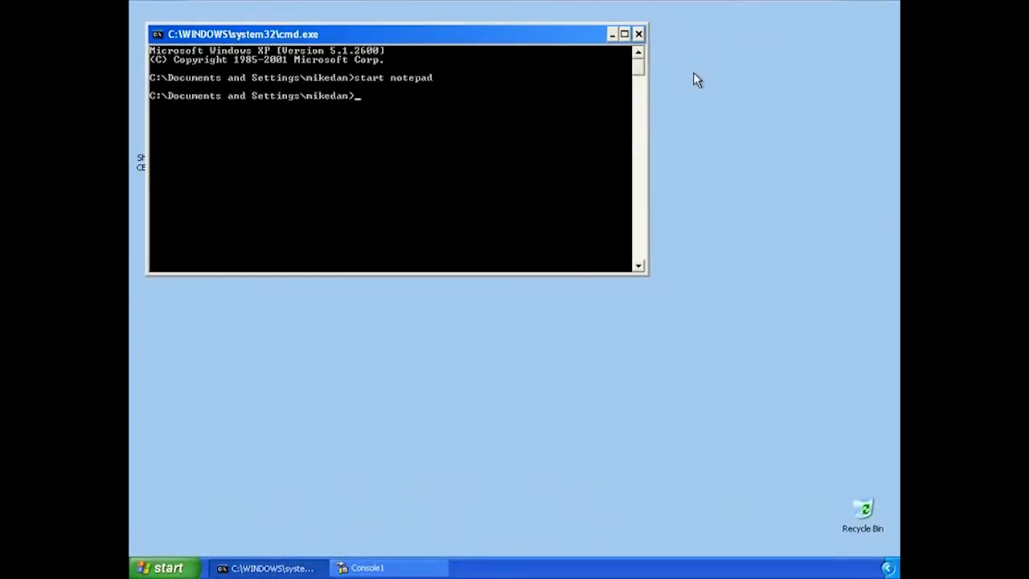
pyautogui.moveTo(424, 406)
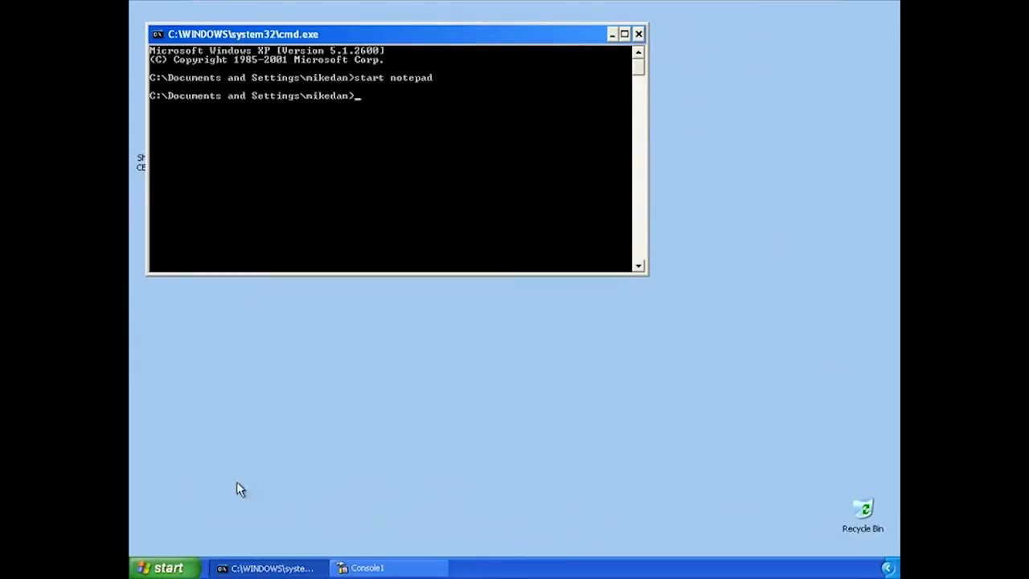
# Open the Start menu while Hack This Site is showing in Internet Explorer
pyautogui.click(163, 566)
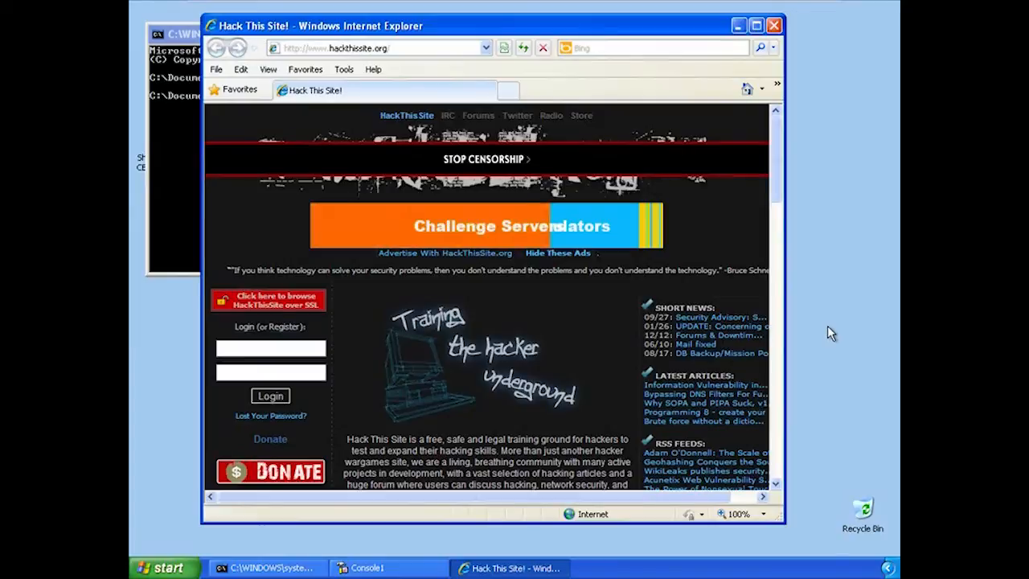
pyautogui.moveTo(773, 25)
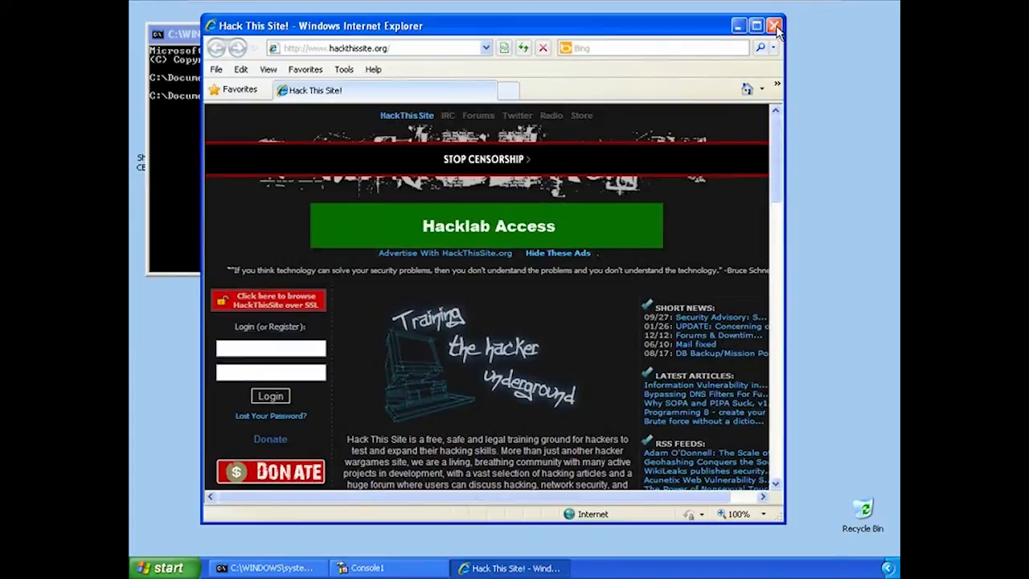
# Close Internet Explorer and bring up Delete Browsing History from Control Panel's Internet Options
pyautogui.click(772, 25)
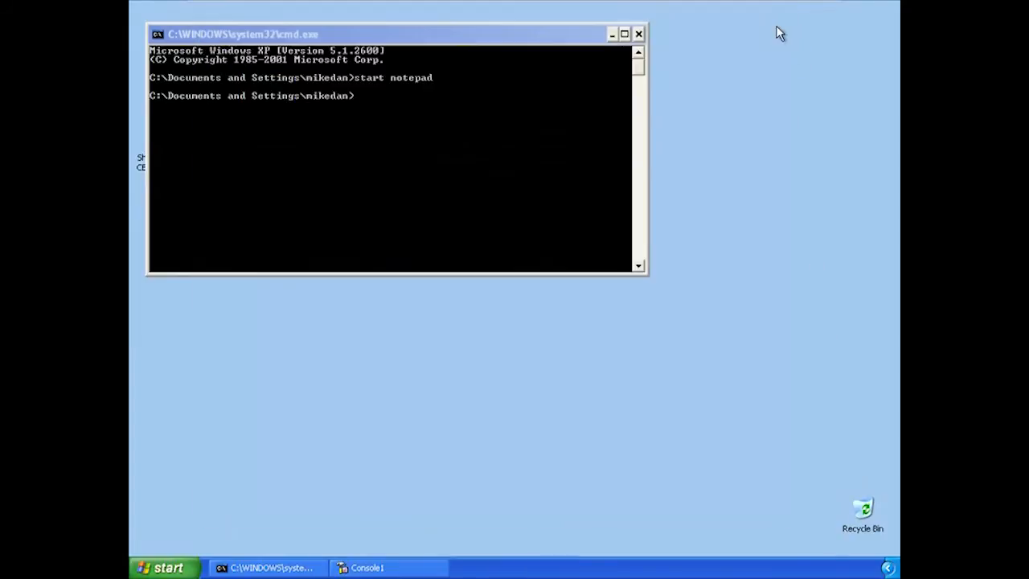
pyautogui.click(166, 567)
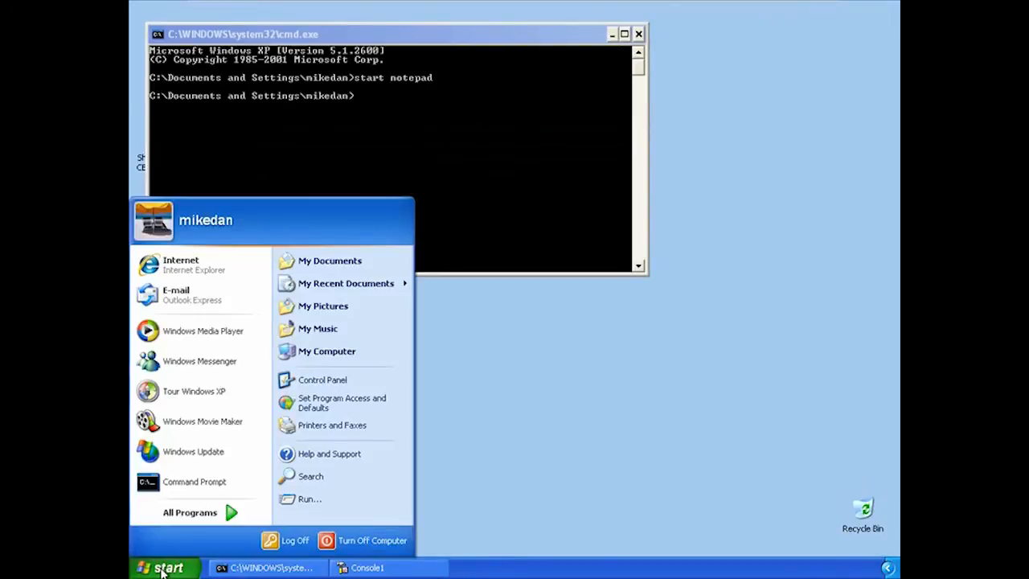
pyautogui.moveTo(319, 482)
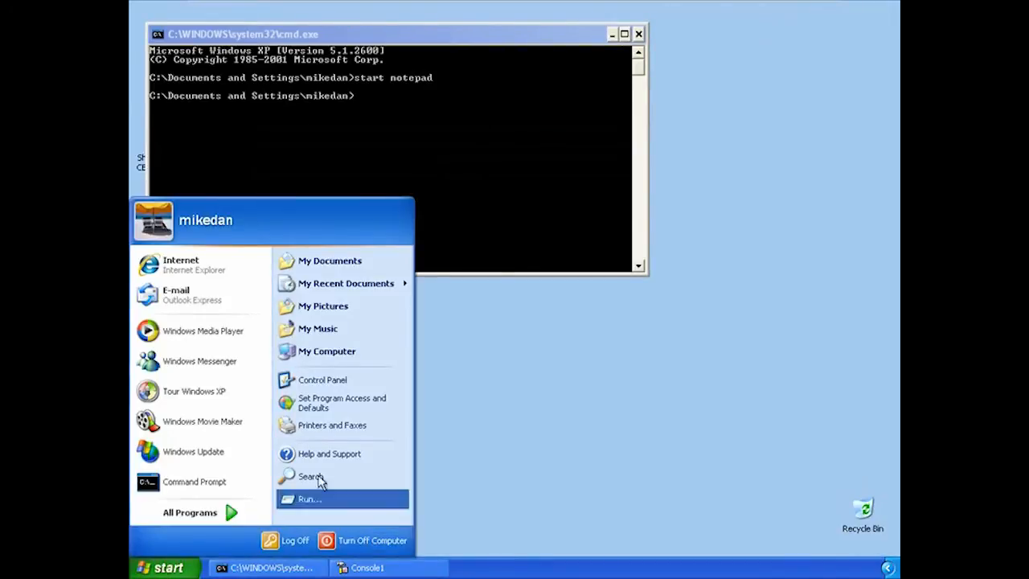
pyautogui.click(320, 380)
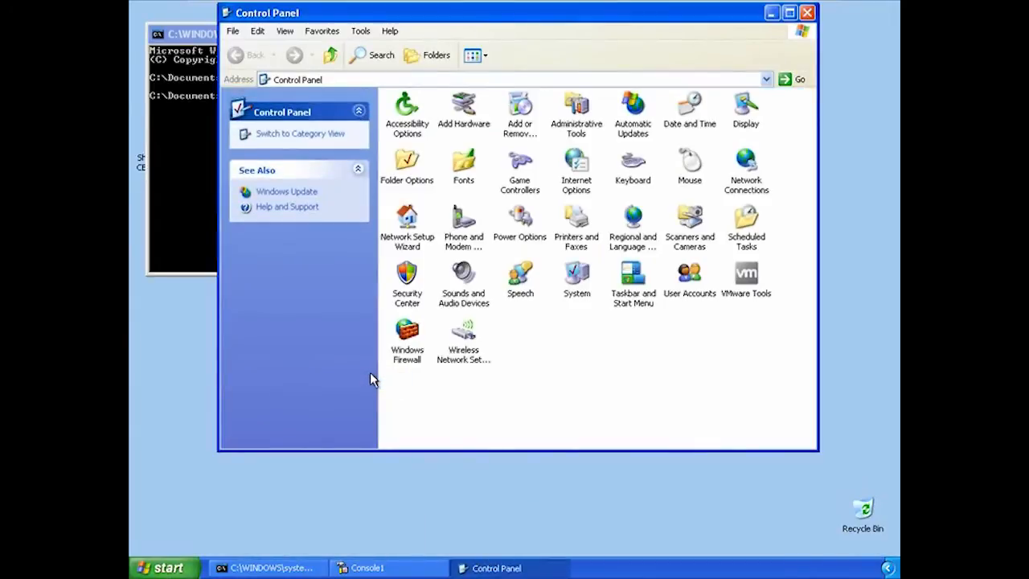
pyautogui.click(577, 161)
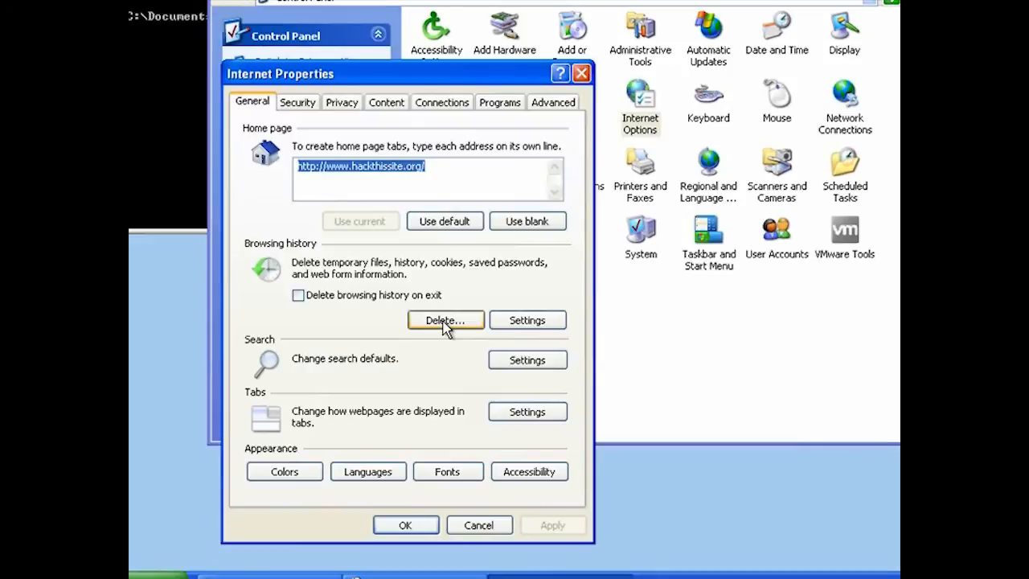
pyautogui.click(445, 320)
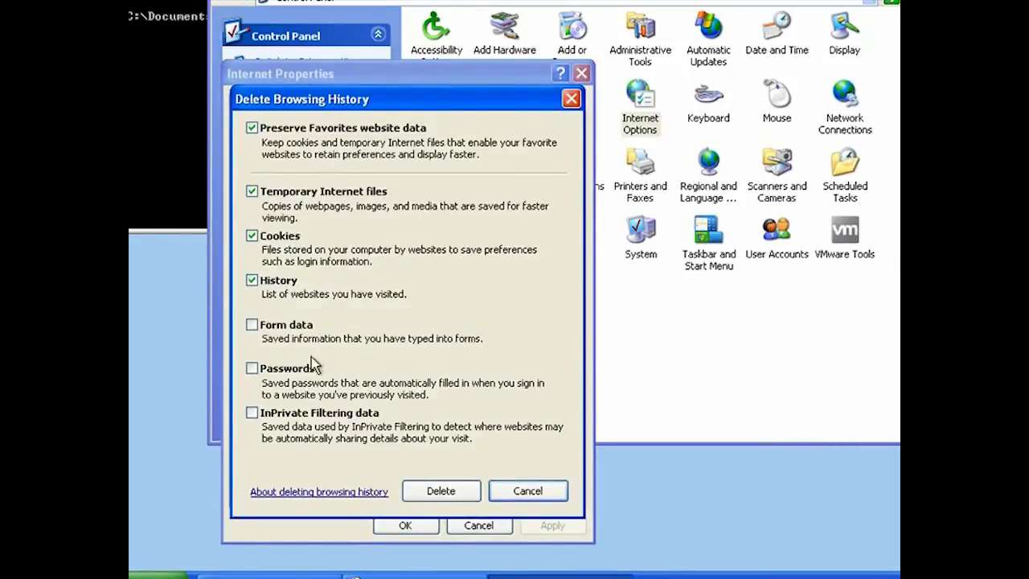
pyautogui.moveTo(535, 491)
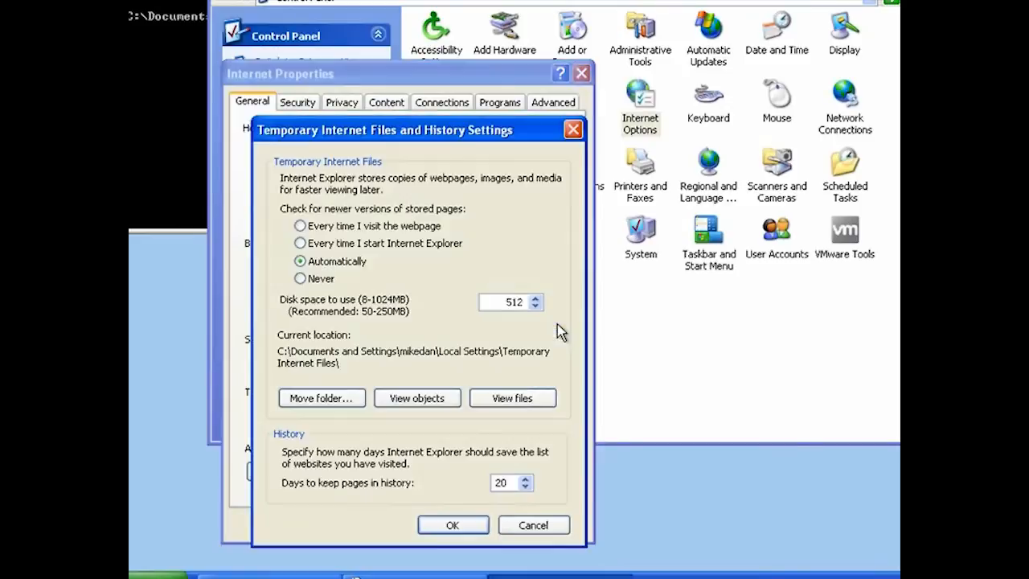
pyautogui.moveTo(531, 358)
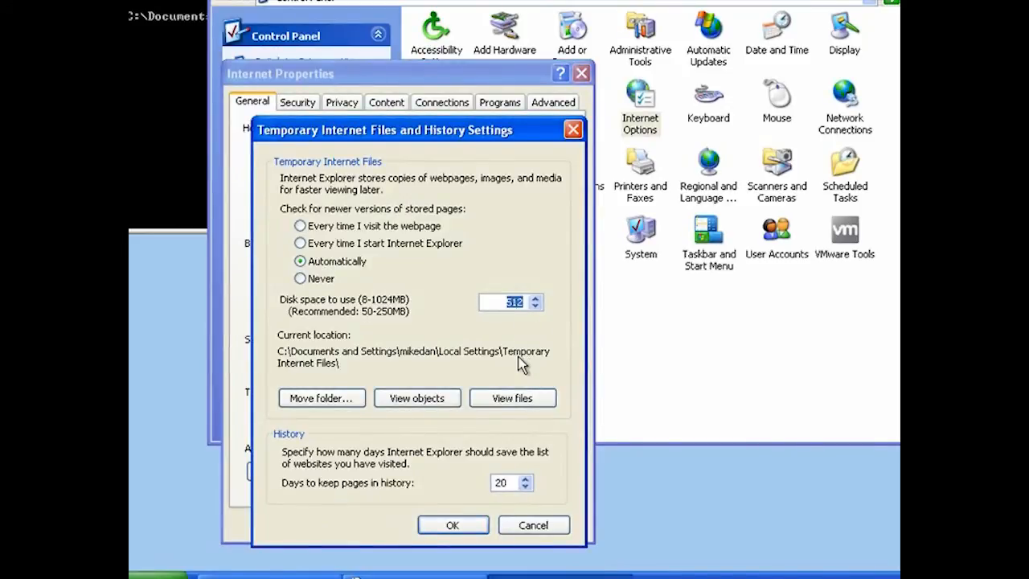
pyautogui.moveTo(523, 359)
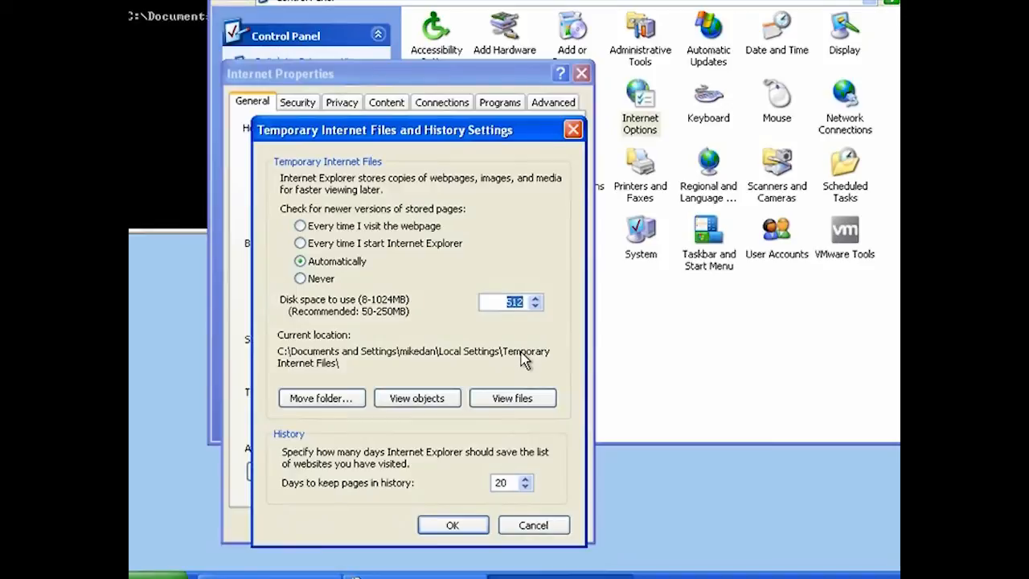
# Enter 8 MB as the cache disk space, then cancel the Temporary Internet Files settings
pyautogui.write('8')
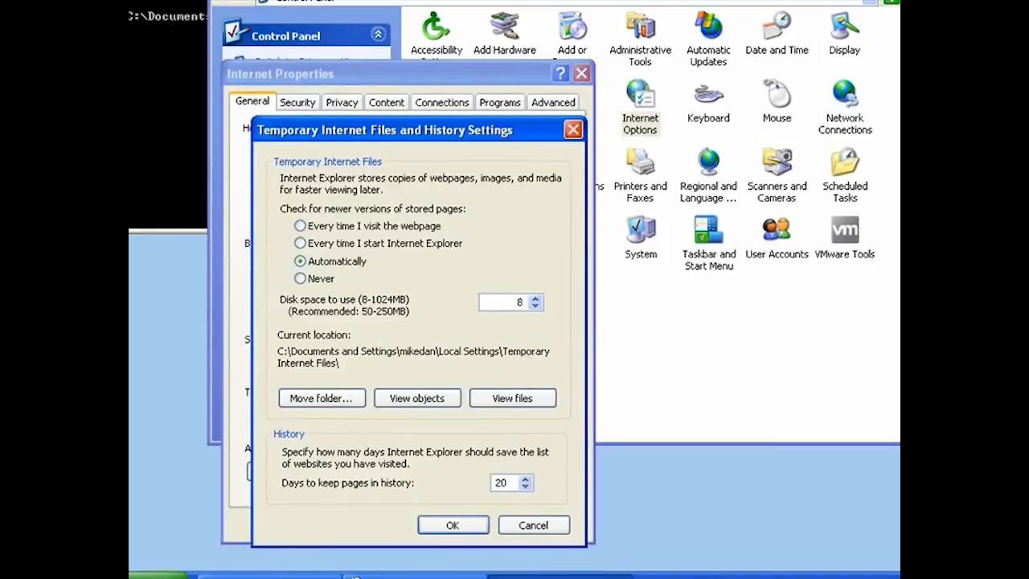
pyautogui.moveTo(446, 345)
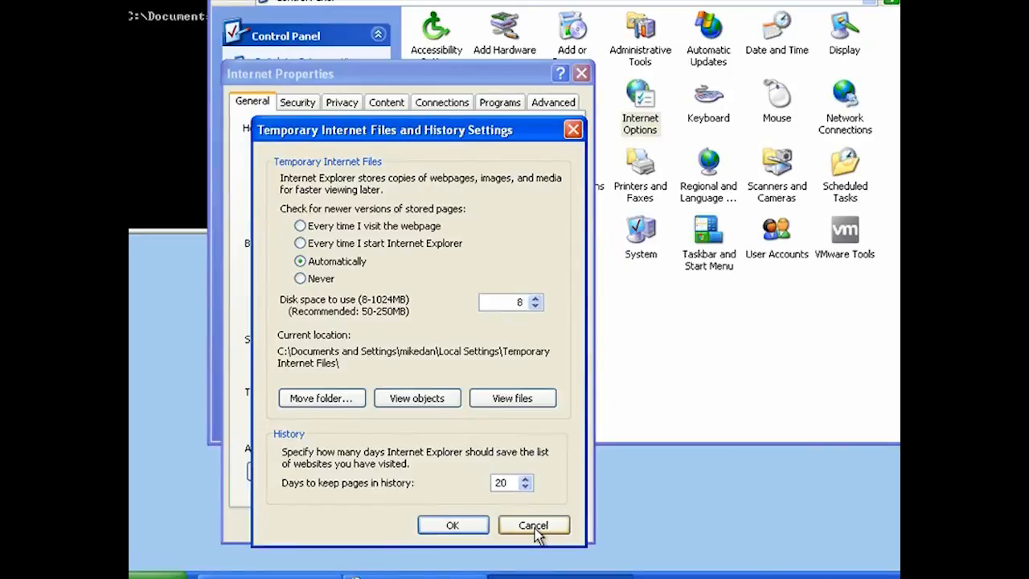
pyautogui.click(533, 525)
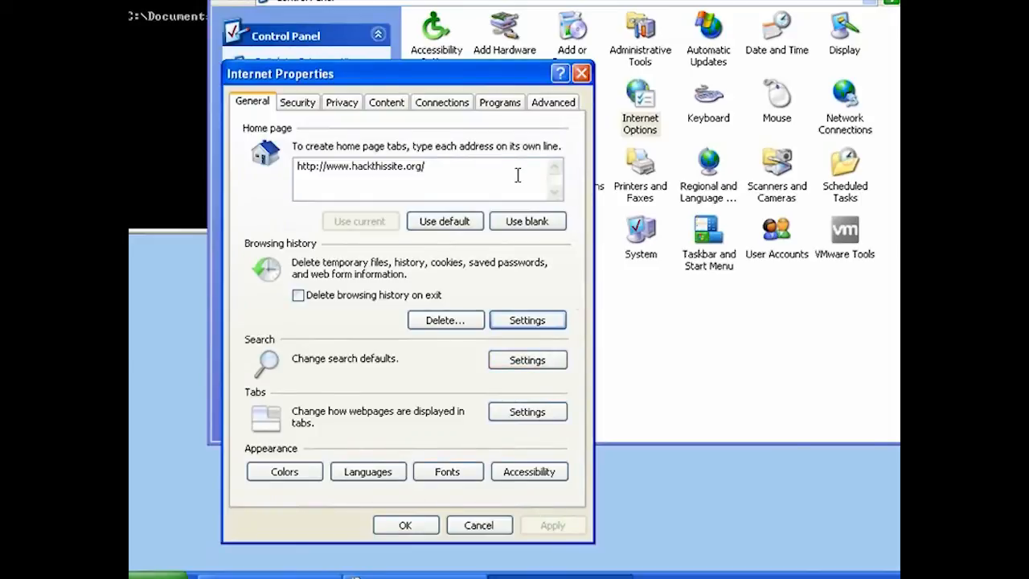
# Select the home page address, then view and cancel AutoComplete Settings on the Content page
pyautogui.tripleClick(360, 166)
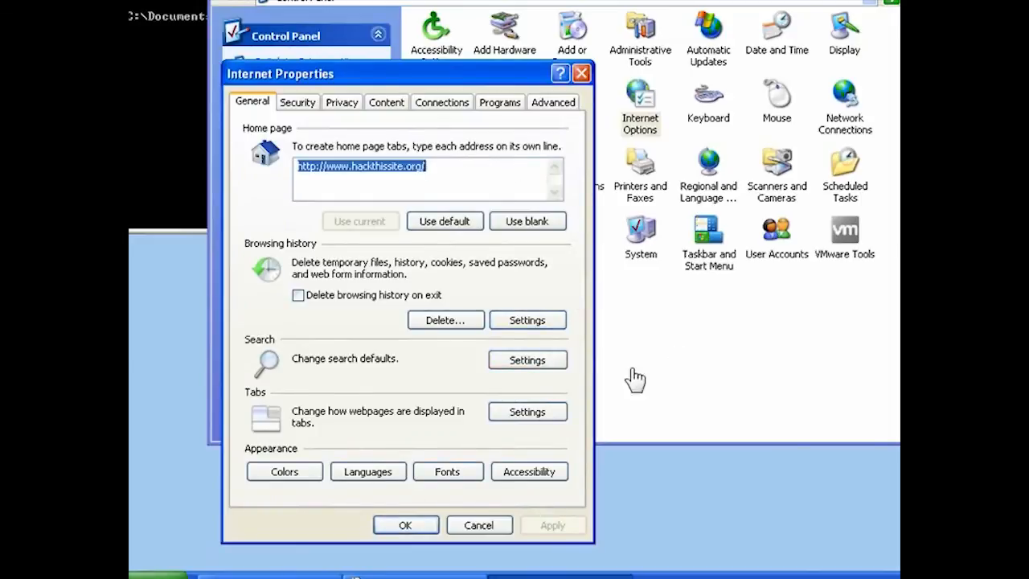
pyautogui.moveTo(378, 145)
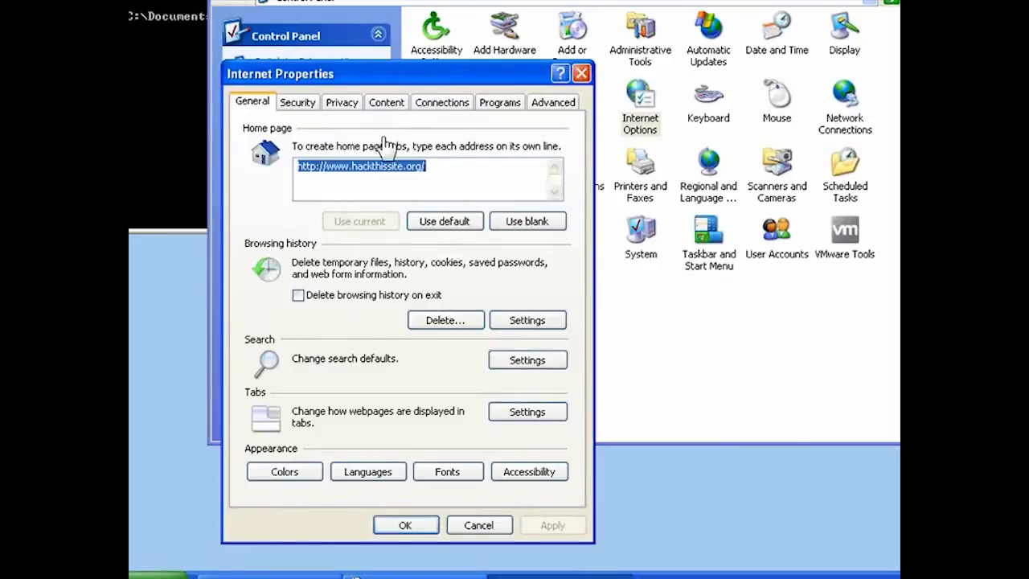
pyautogui.click(386, 102)
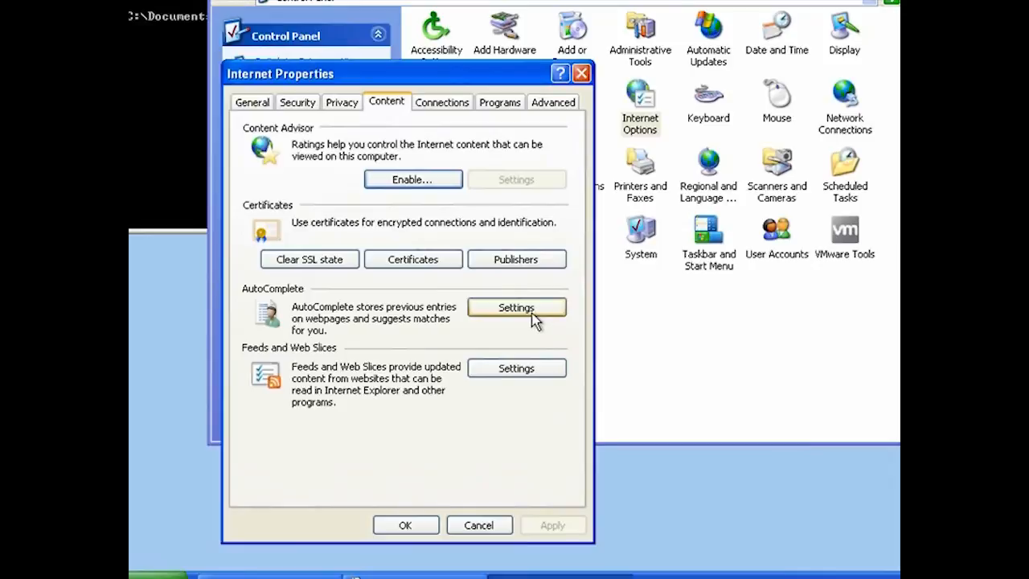
pyautogui.click(516, 307)
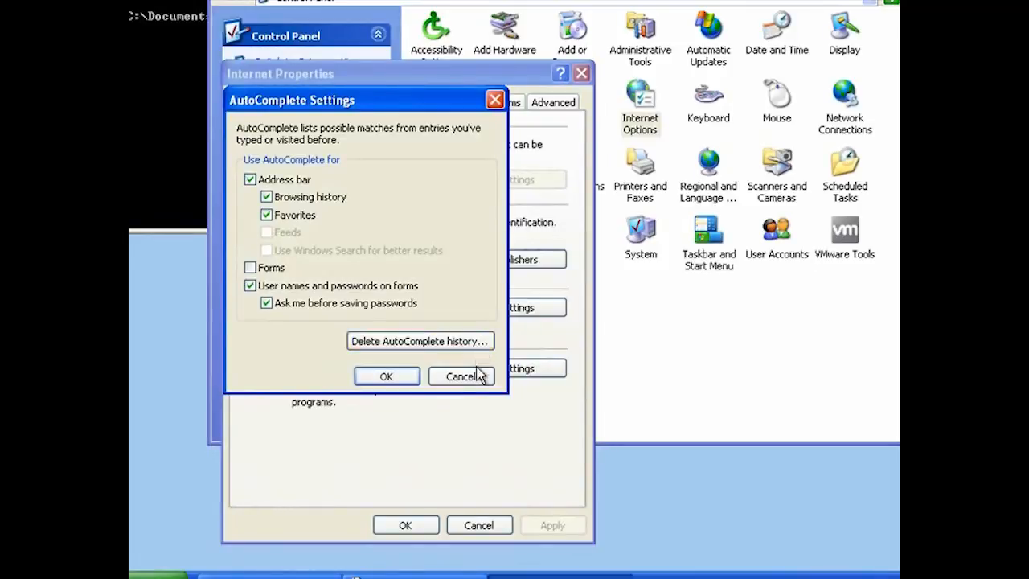
pyautogui.moveTo(476, 381)
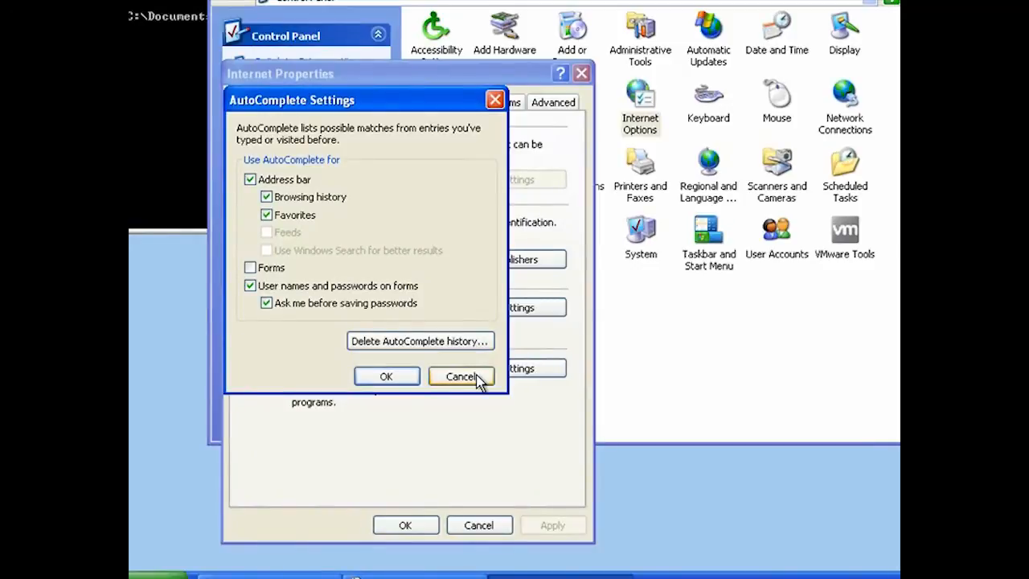
pyautogui.click(462, 377)
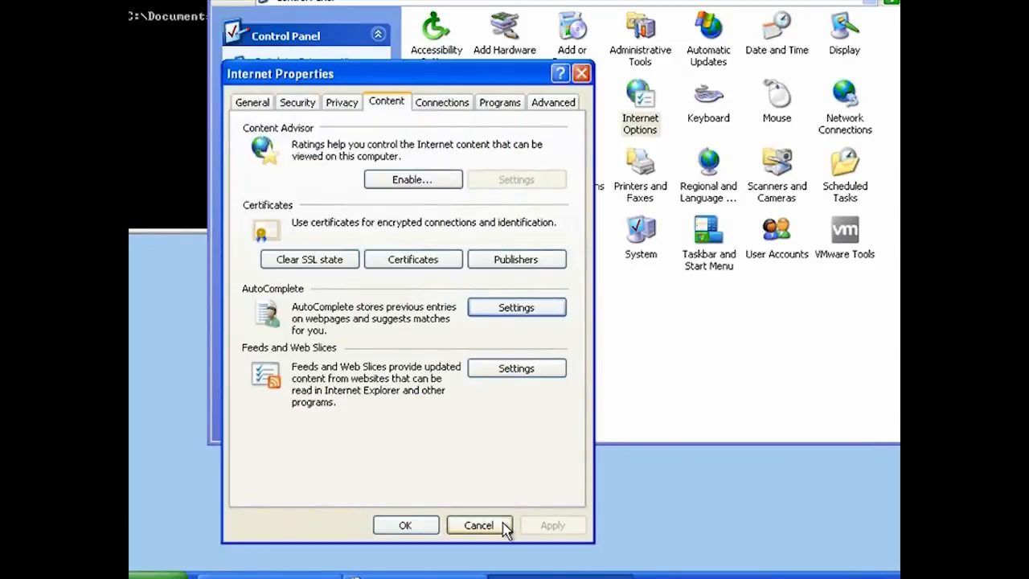
# Cancel the Internet Properties dialog, leaving only Control Panel open
pyautogui.click(478, 525)
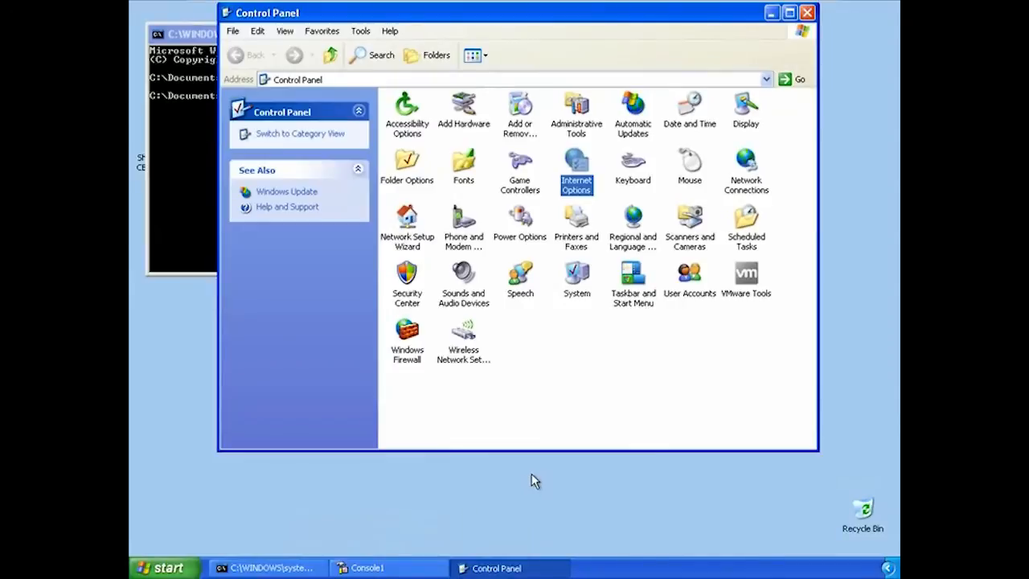
pyautogui.moveTo(535, 474)
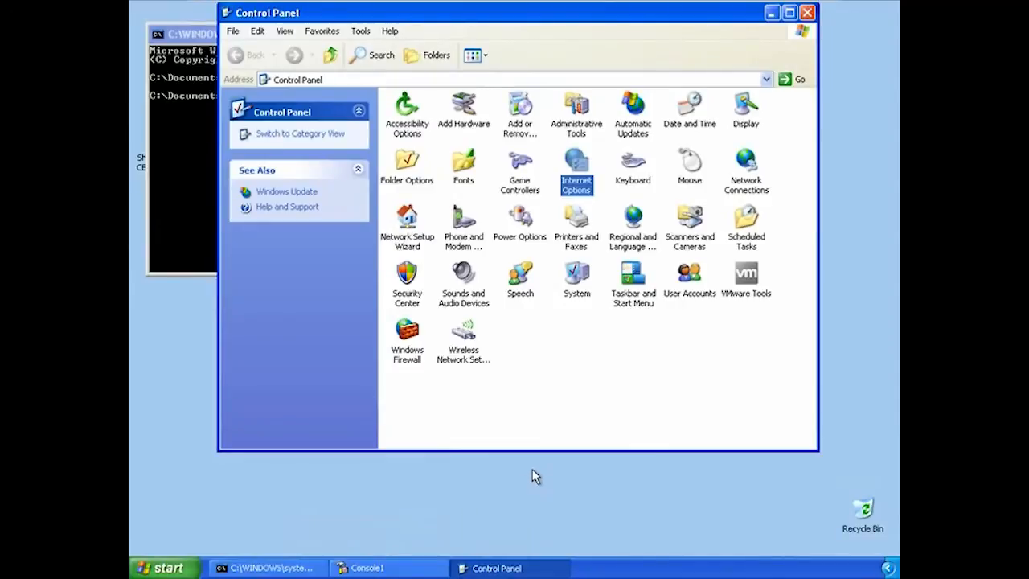
pyautogui.moveTo(718, 445)
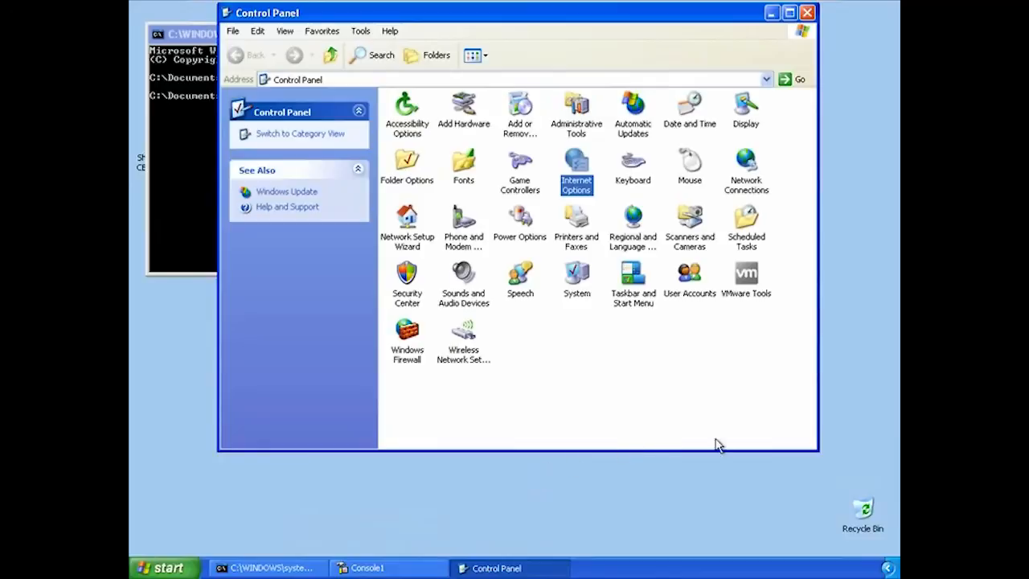